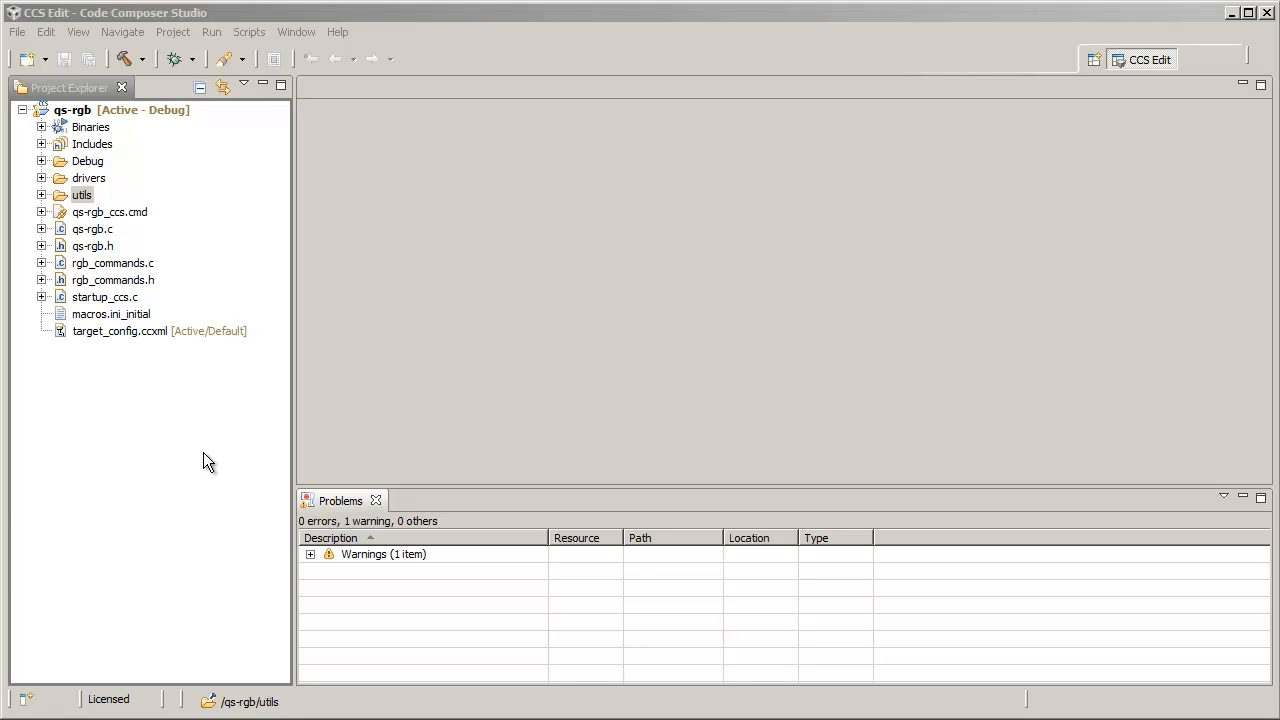
{"action": "mouse_move", "coordinate": [170, 304]}
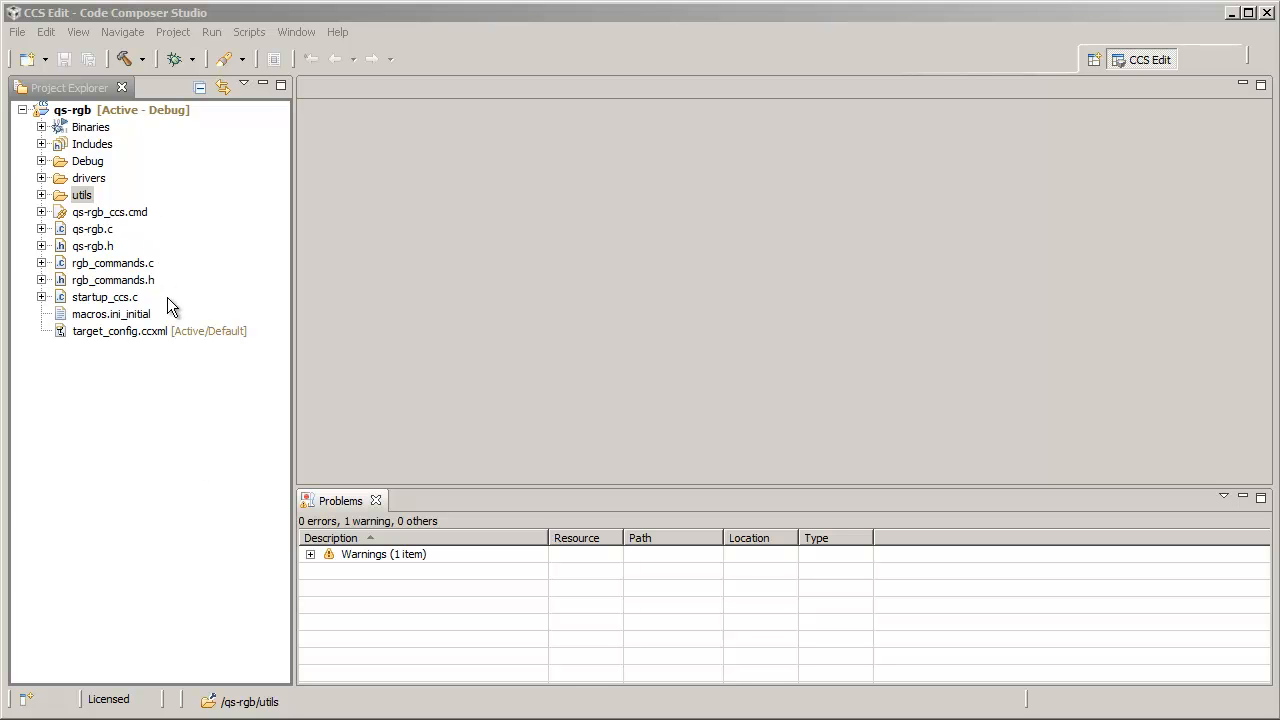
{"action": "mouse_move", "coordinate": [168, 114]}
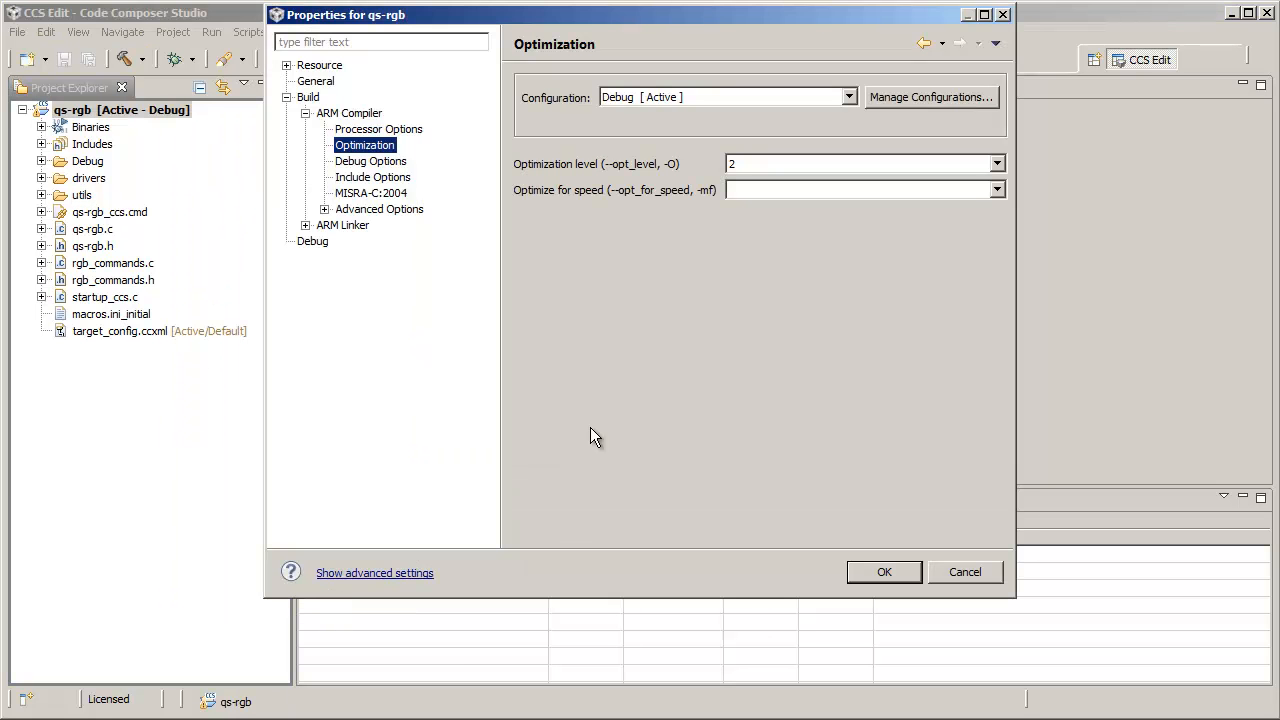
{"action": "mouse_move", "coordinate": [598, 432]}
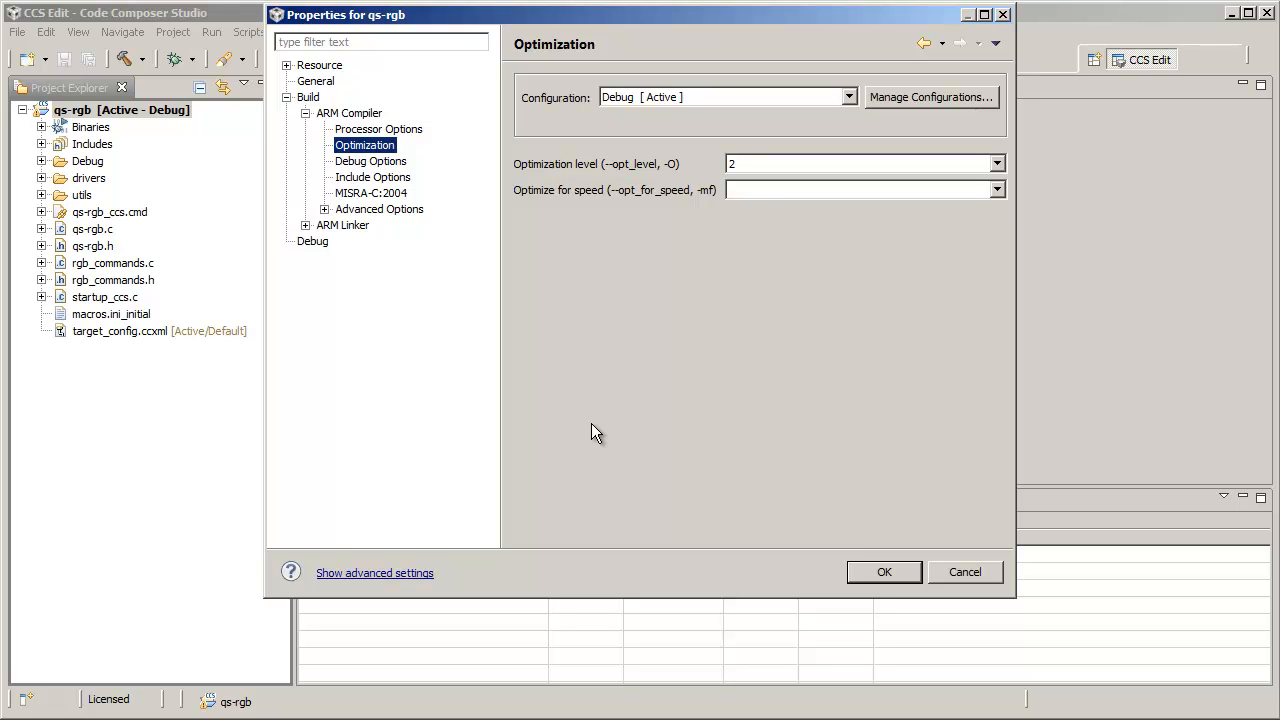
{"action": "mouse_move", "coordinate": [420, 156]}
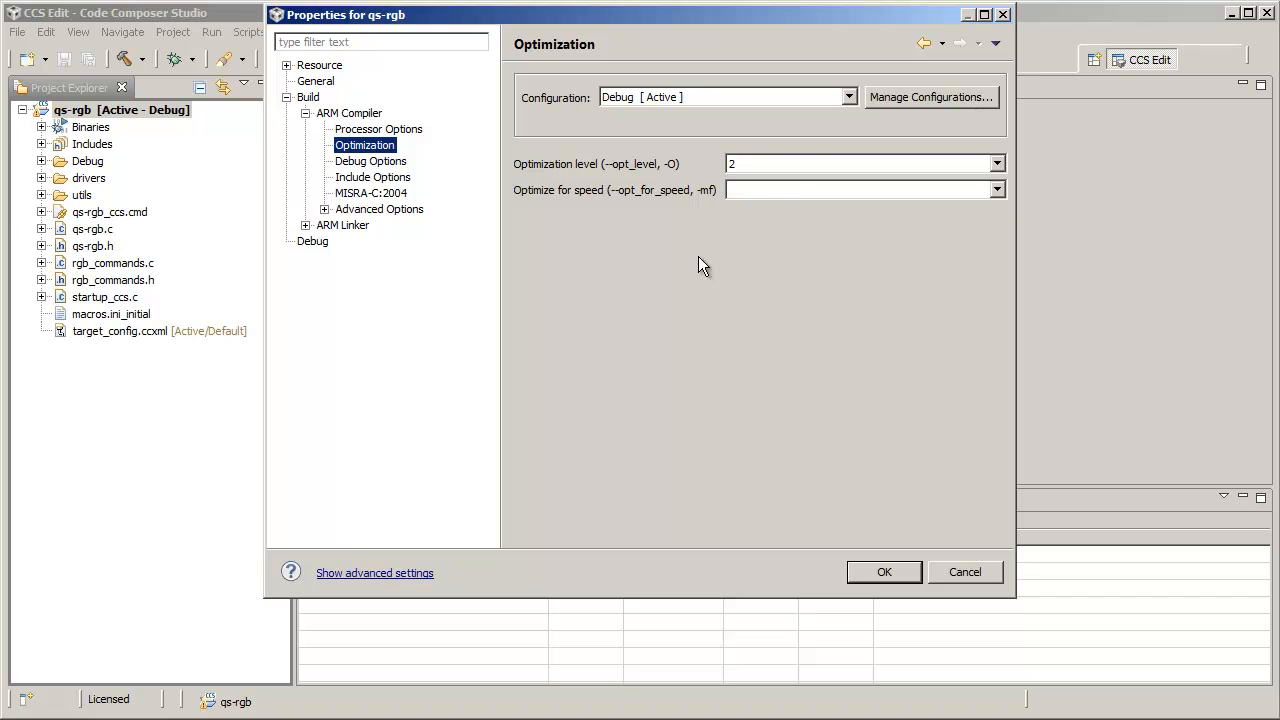
{"action": "mouse_move", "coordinate": [810, 164]}
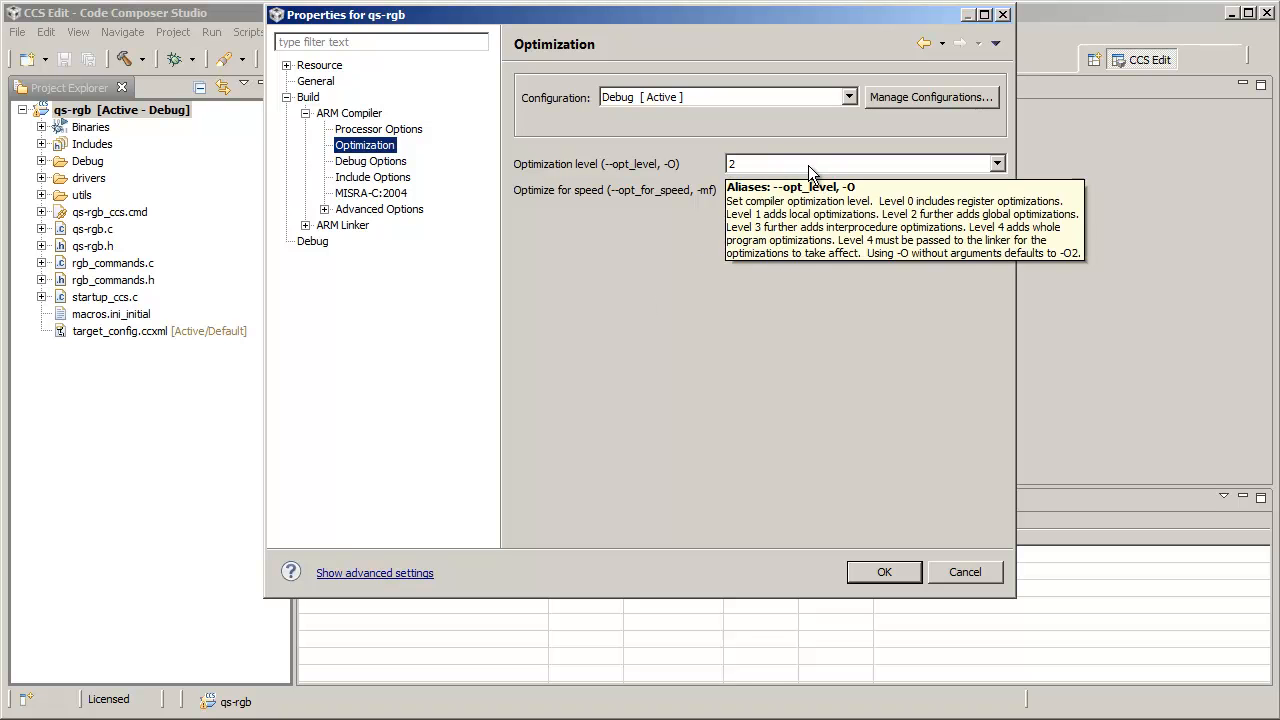
{"action": "mouse_move", "coordinate": [652, 218]}
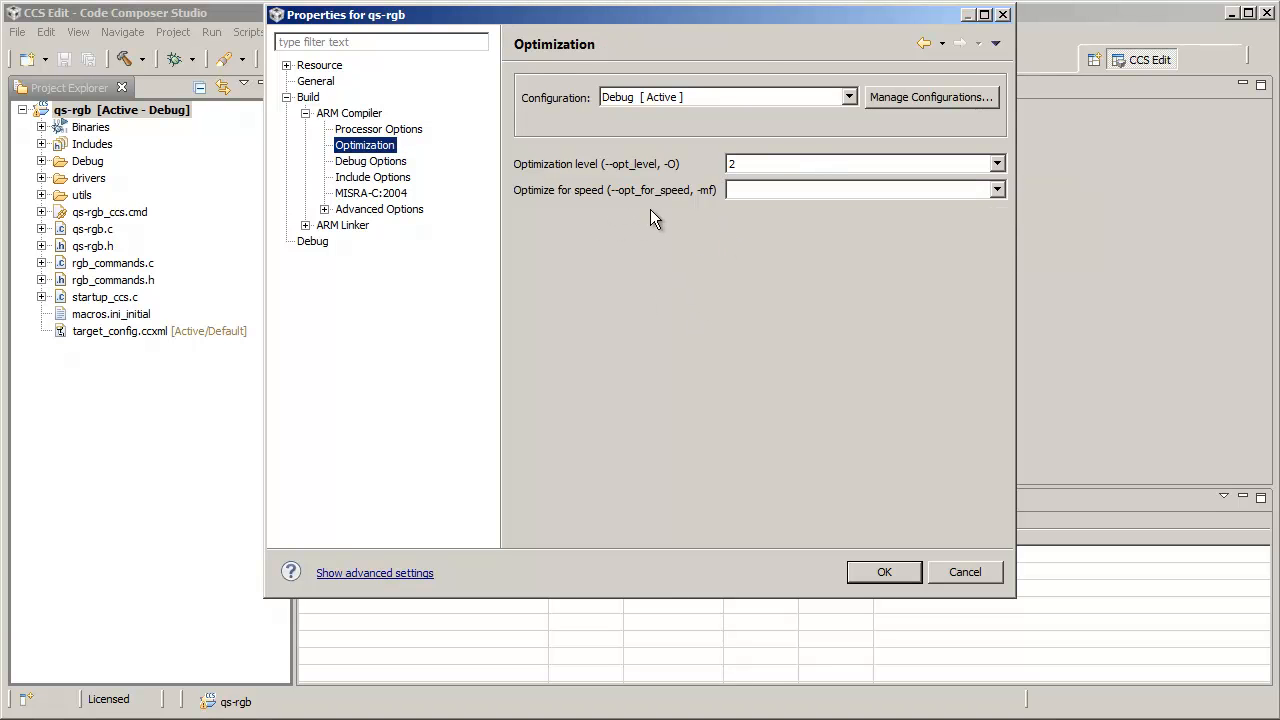
{"action": "mouse_move", "coordinate": [840, 216]}
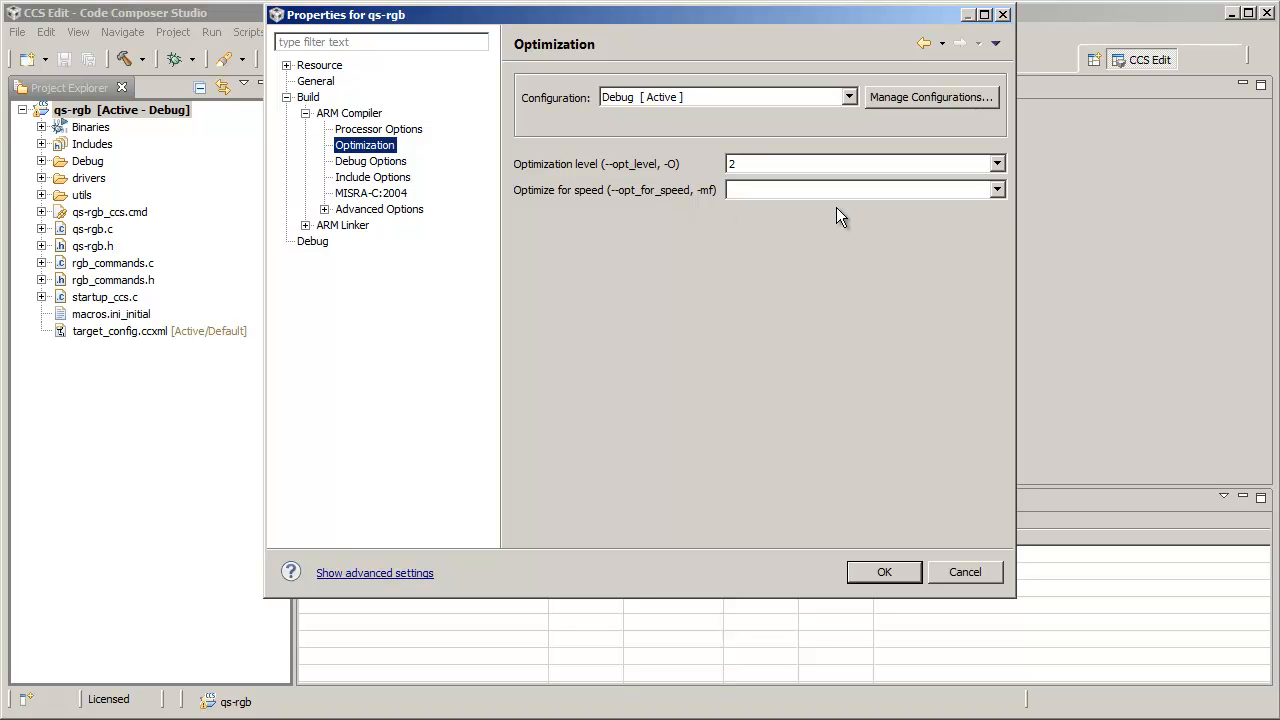
{"action": "mouse_move", "coordinate": [996, 582]}
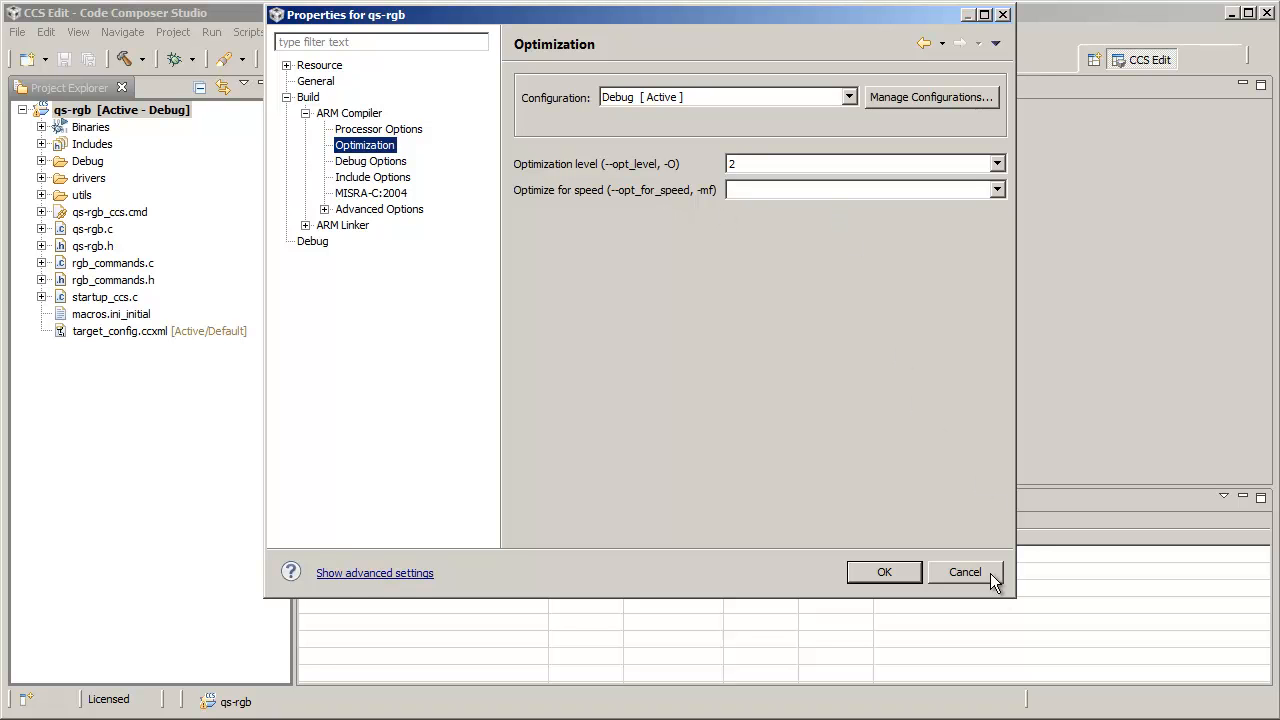
Leave the project properties unchanged and bring up qs-rgb.c's own build properties
{"action": "left_click", "coordinate": [968, 572]}
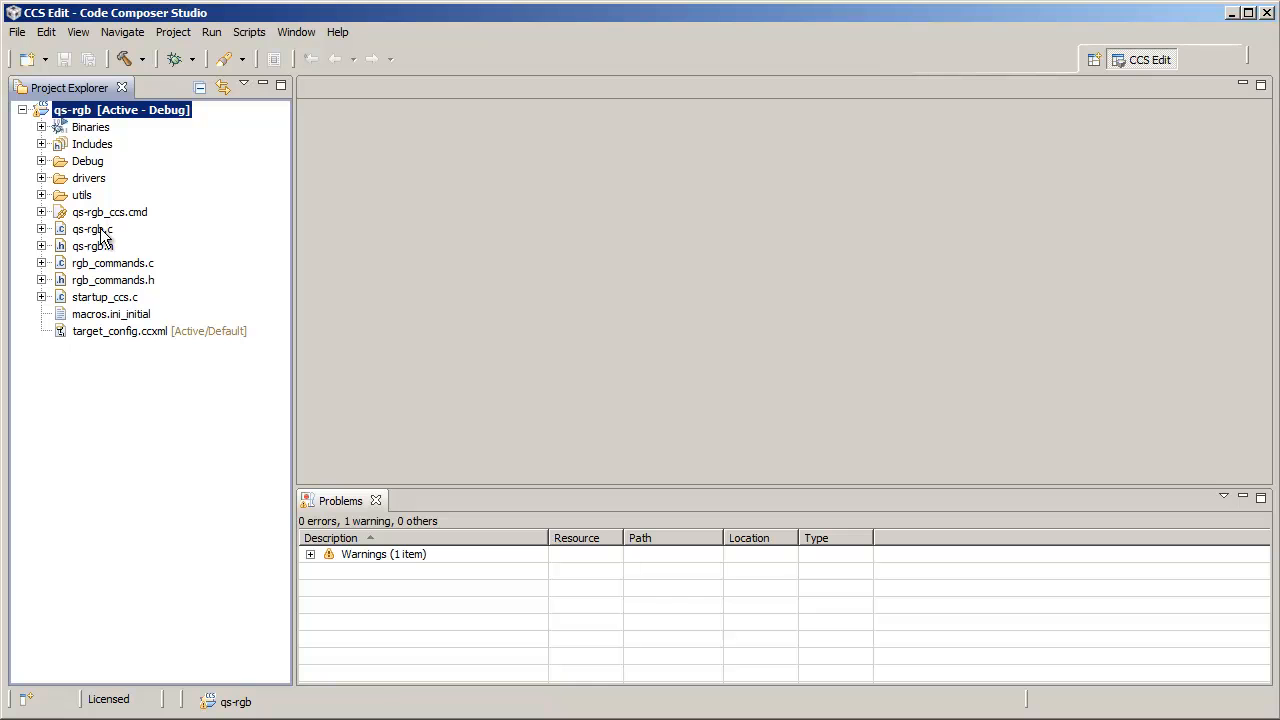
{"action": "mouse_move", "coordinate": [108, 244]}
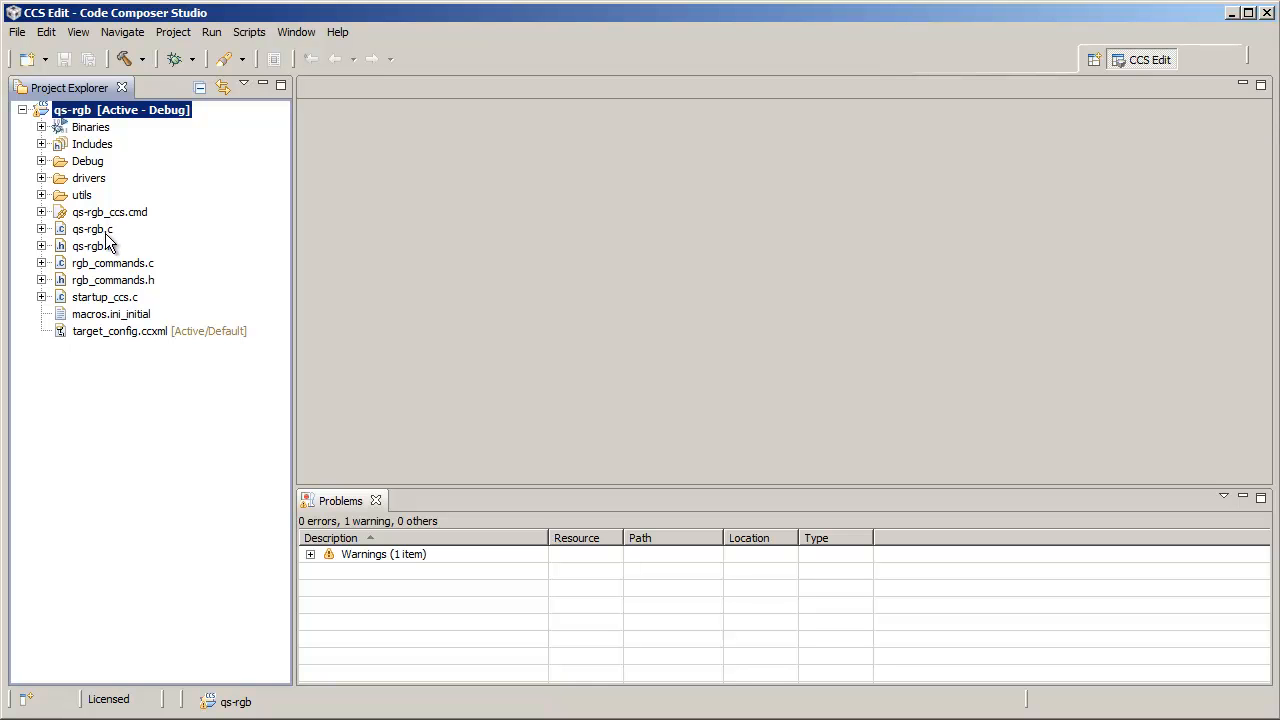
{"action": "right_click", "coordinate": [92, 228]}
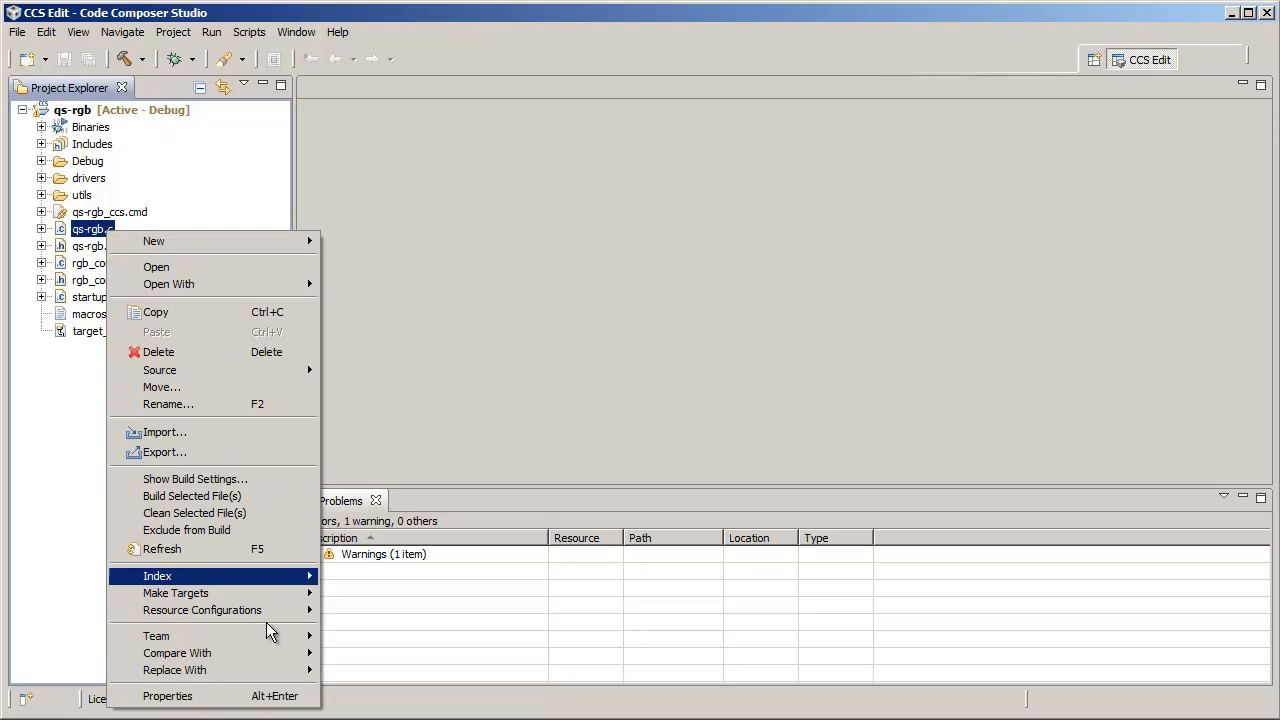
{"action": "left_click", "coordinate": [172, 696]}
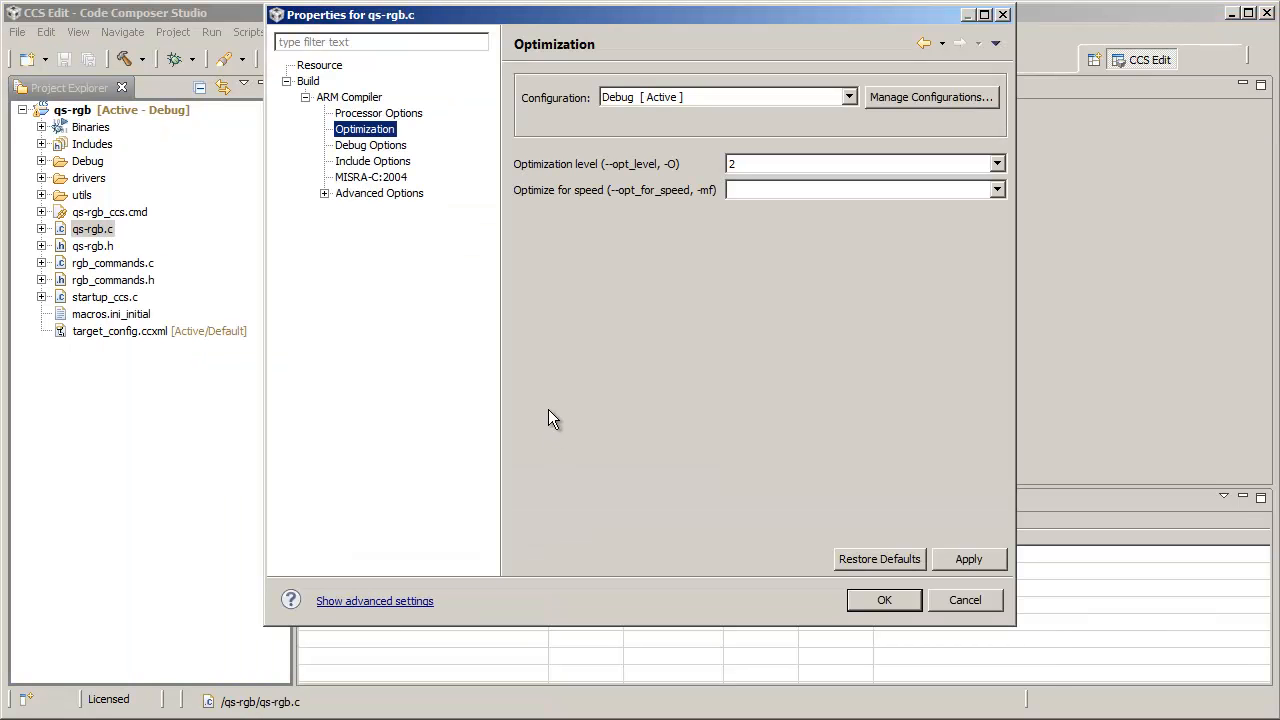
Set qs-rgb.c's optimization level to 3 and choose an --opt_for_speed setting
{"action": "left_click", "coordinate": [996, 164]}
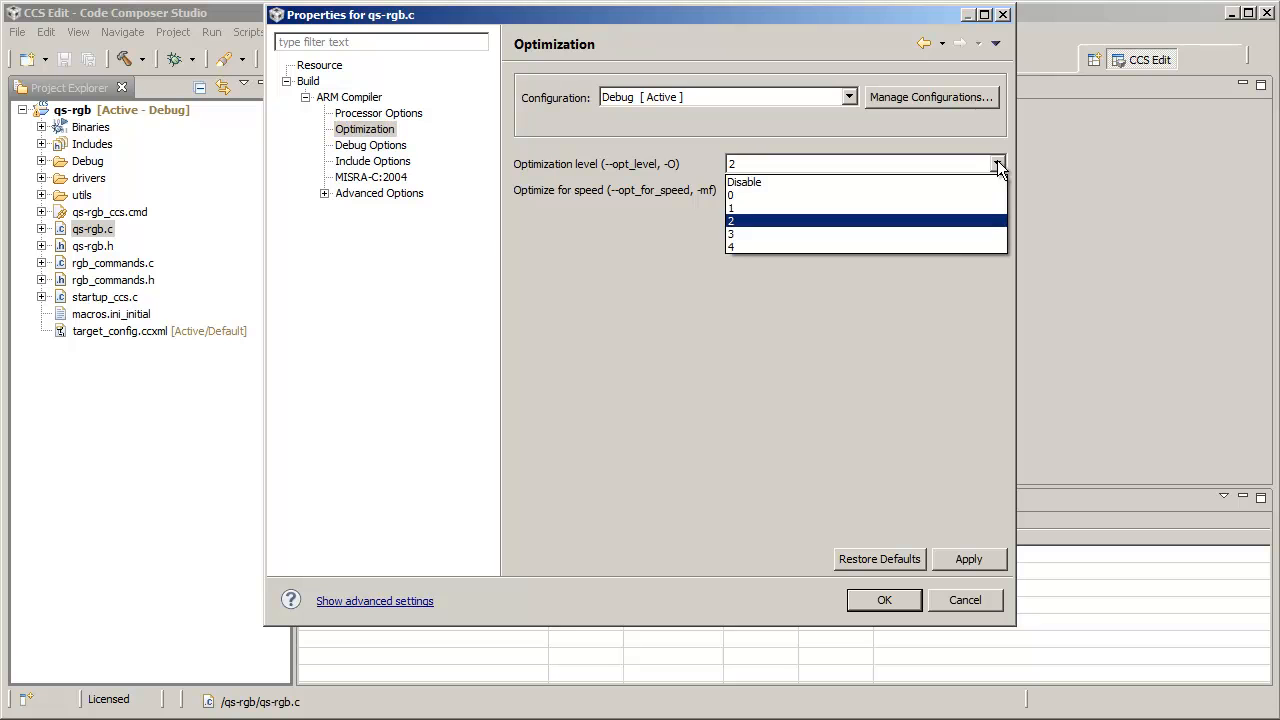
{"action": "left_click", "coordinate": [740, 234]}
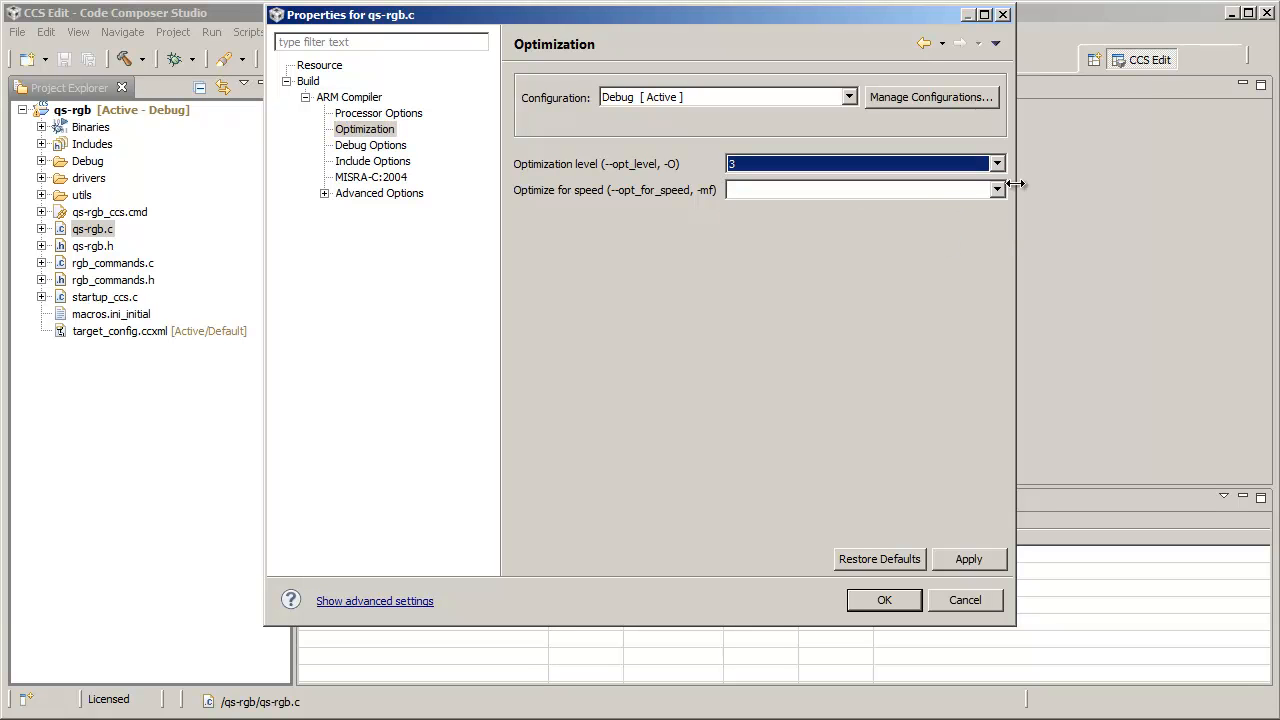
{"action": "left_click", "coordinate": [996, 190]}
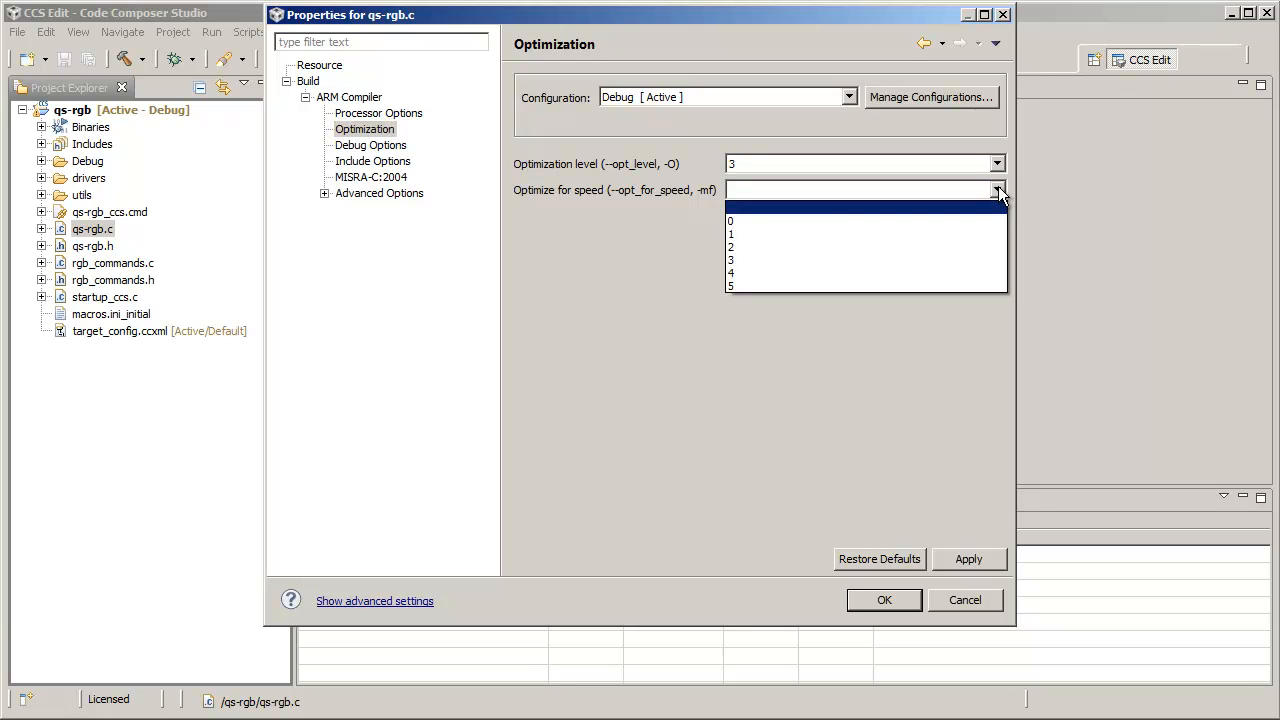
{"action": "left_click", "coordinate": [732, 248]}
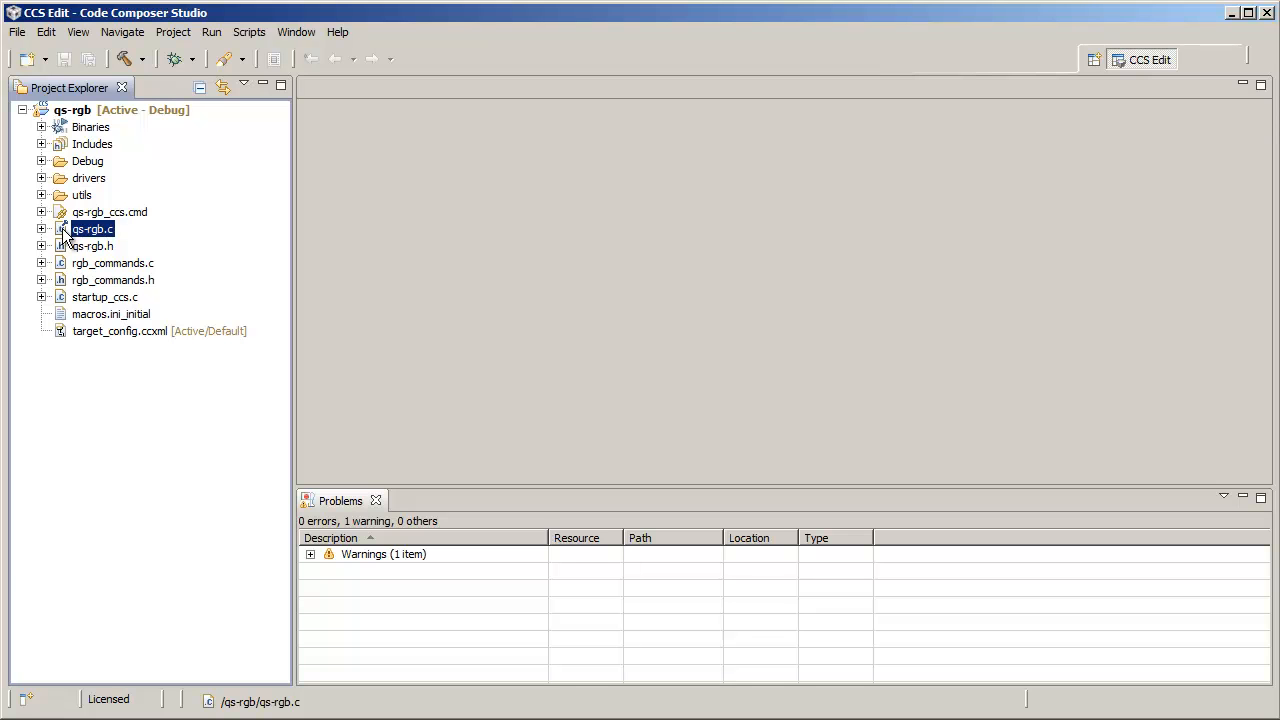
{"action": "mouse_move", "coordinate": [136, 238]}
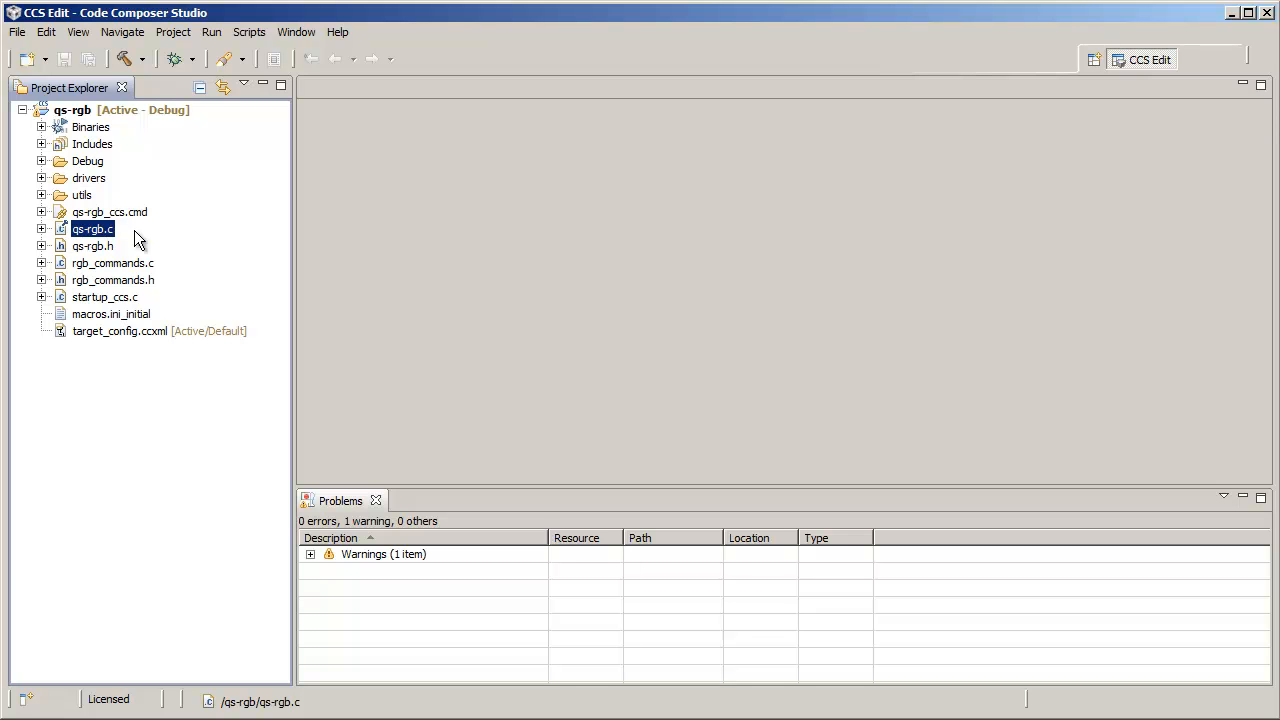
{"action": "mouse_move", "coordinate": [200, 240]}
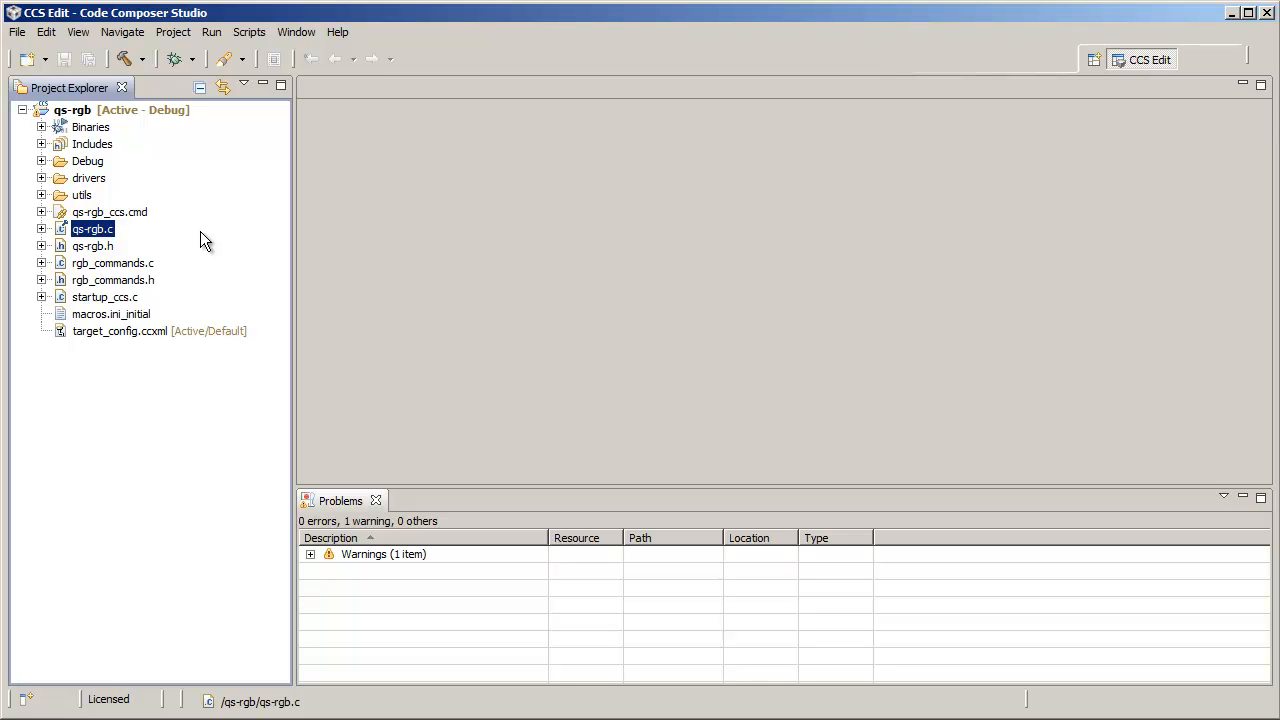
{"action": "mouse_move", "coordinate": [92, 228]}
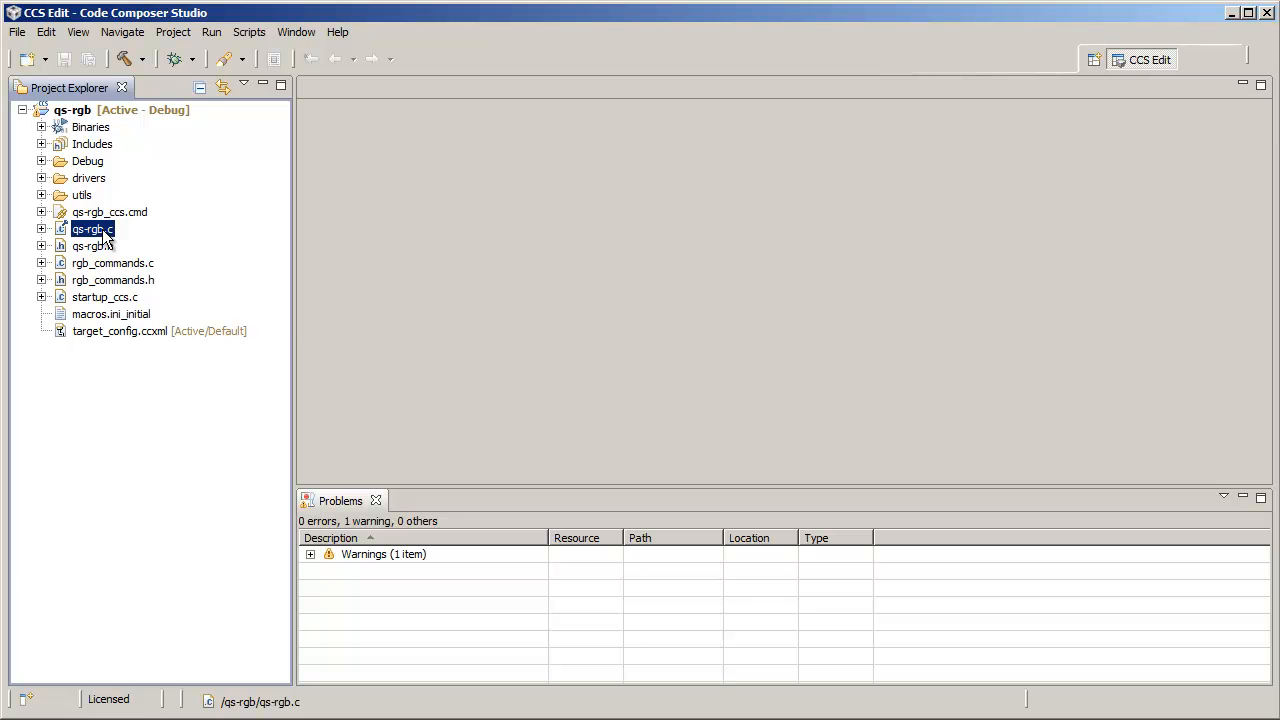
Reset qs-rgb.c's [Debug] resource configuration to the project defaults and confirm
{"action": "right_click", "coordinate": [92, 228]}
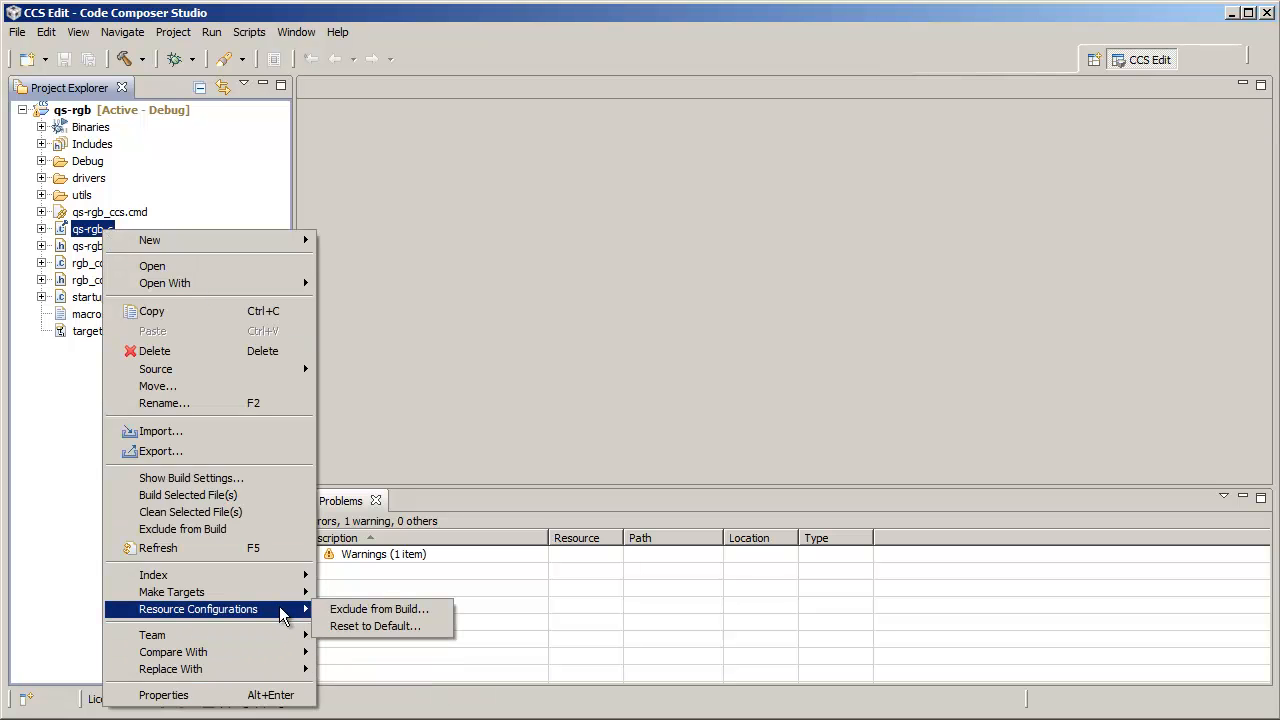
{"action": "mouse_move", "coordinate": [390, 626]}
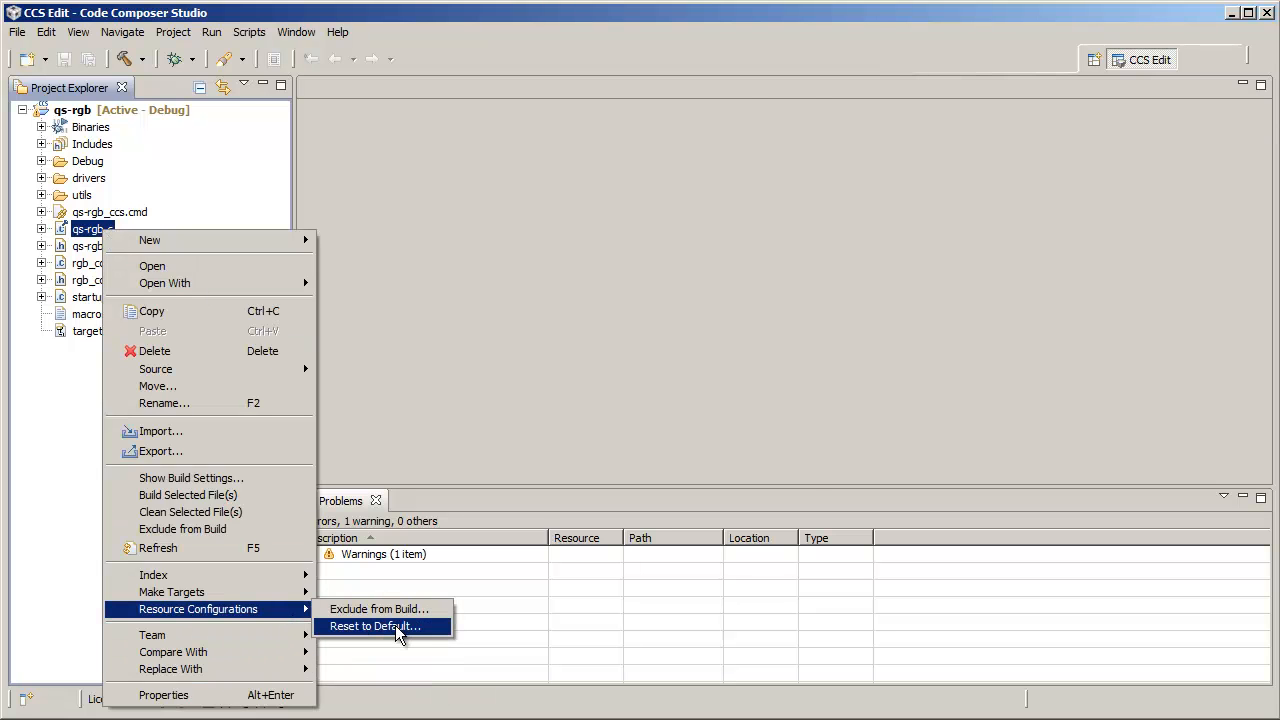
{"action": "left_click", "coordinate": [380, 626]}
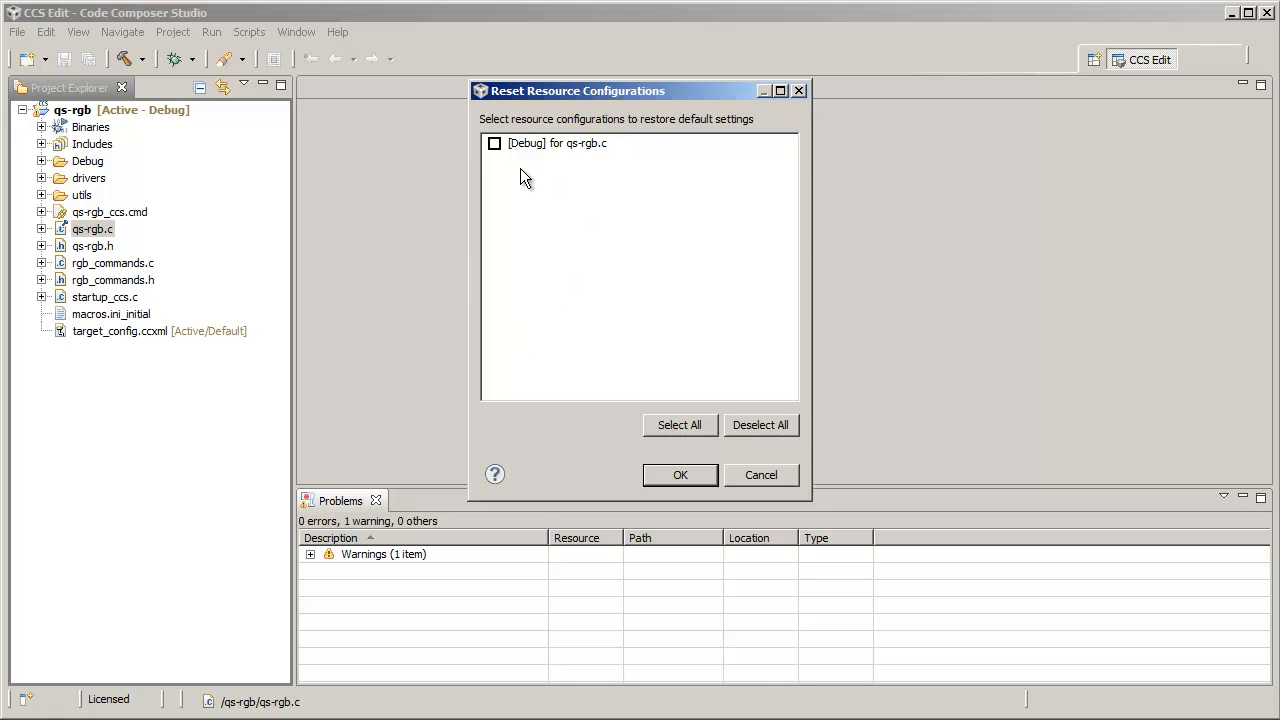
{"action": "left_click", "coordinate": [494, 144]}
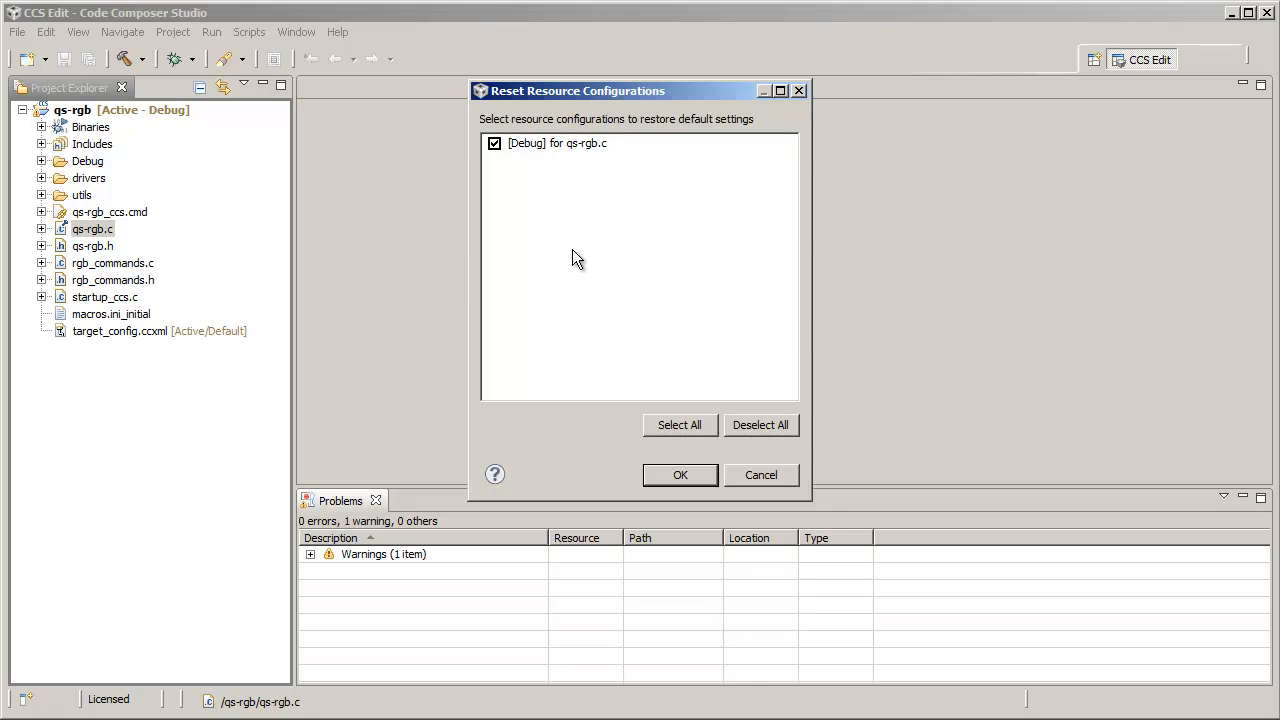
{"action": "mouse_move", "coordinate": [590, 270]}
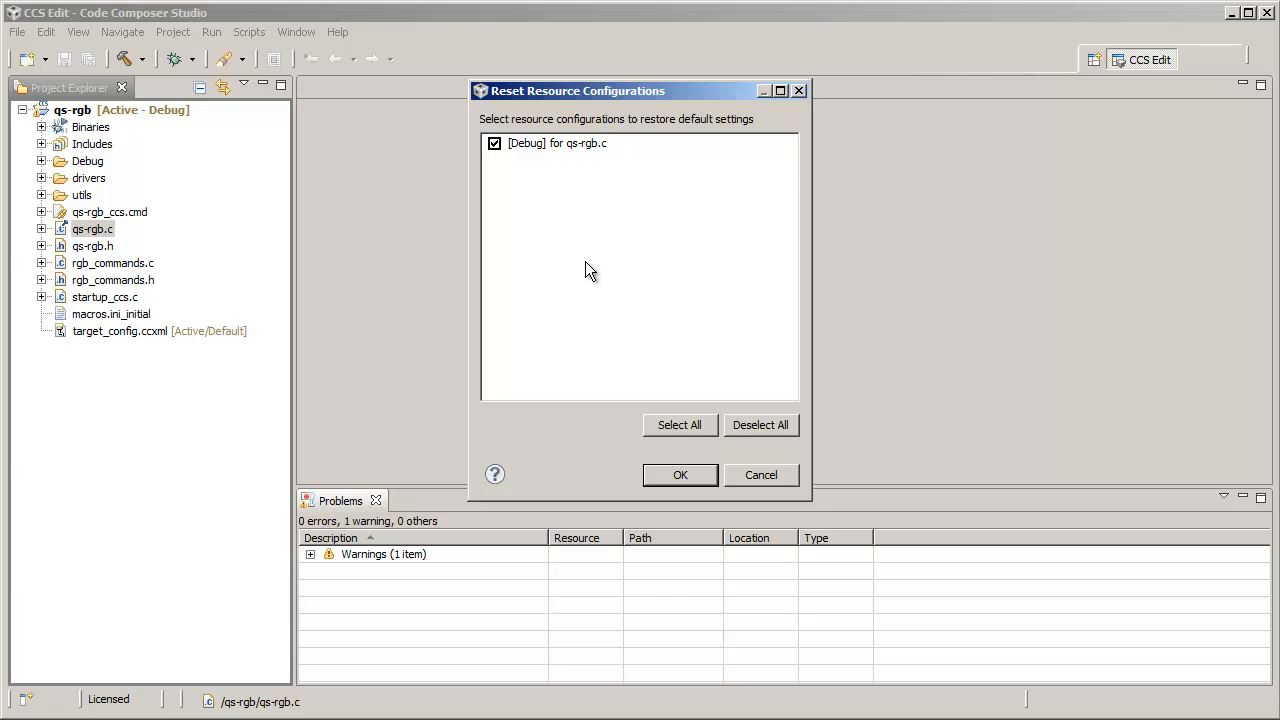
{"action": "left_click", "coordinate": [680, 476]}
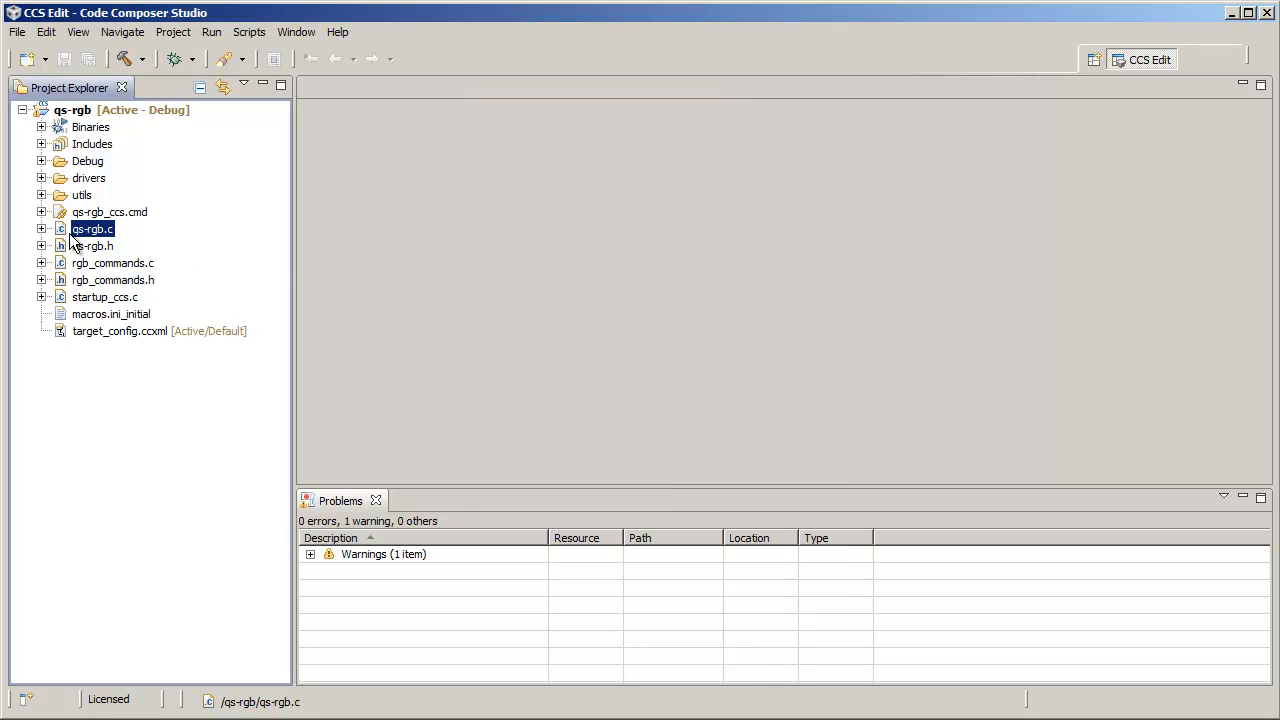
{"action": "right_click", "coordinate": [92, 228]}
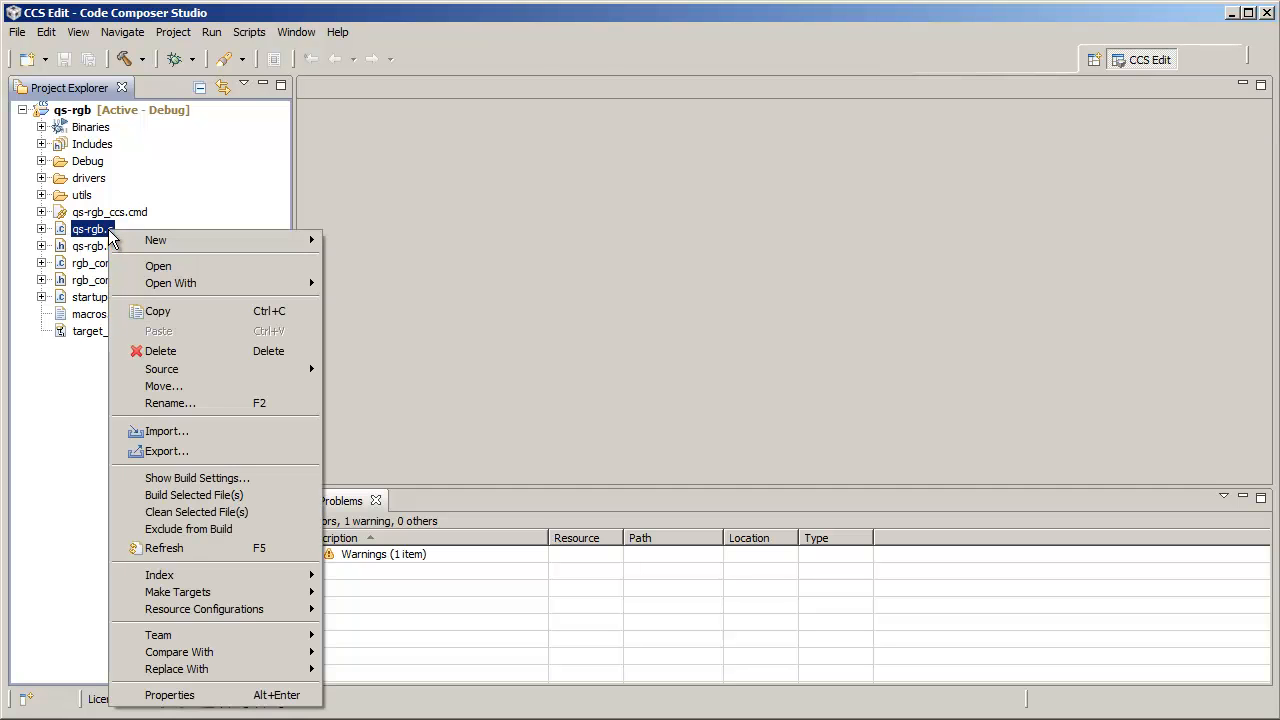
{"action": "left_click", "coordinate": [168, 694]}
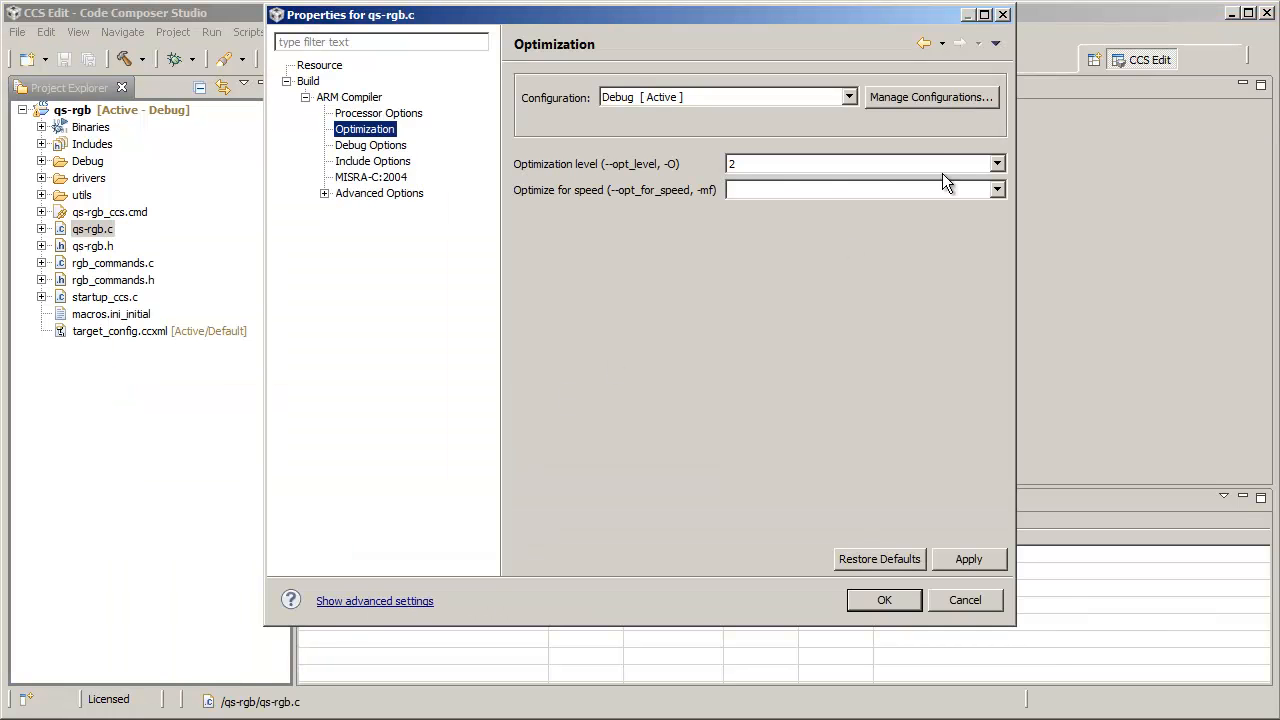
{"action": "mouse_move", "coordinate": [822, 228]}
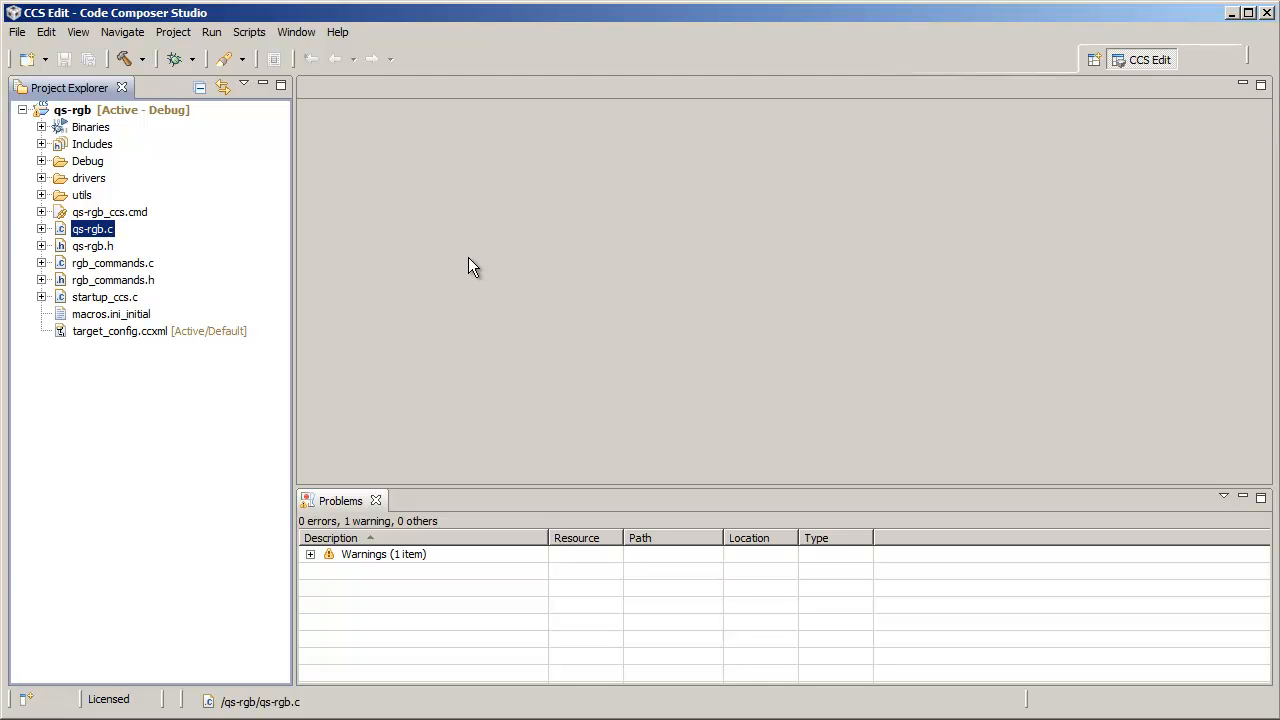
{"action": "mouse_move", "coordinate": [168, 236]}
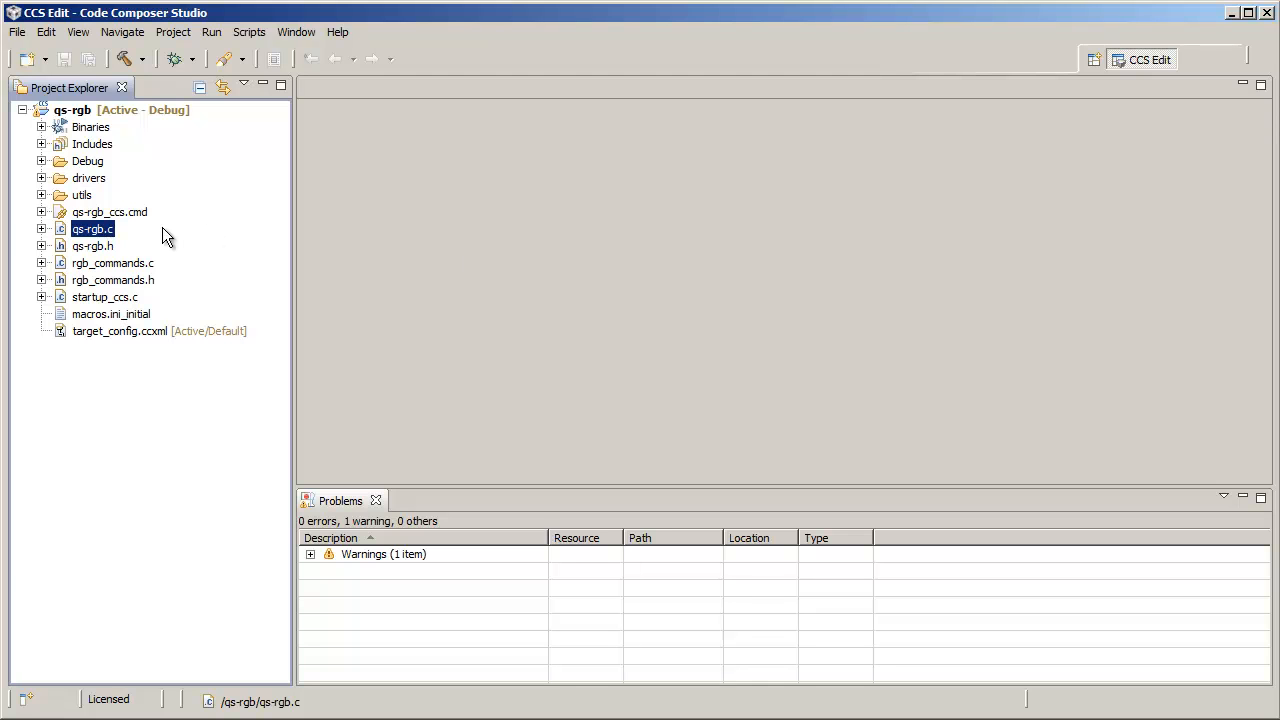
Set the utils folder's Debug optimization level to 3 with --opt_for_speed 3 and apply it
{"action": "left_click", "coordinate": [42, 196]}
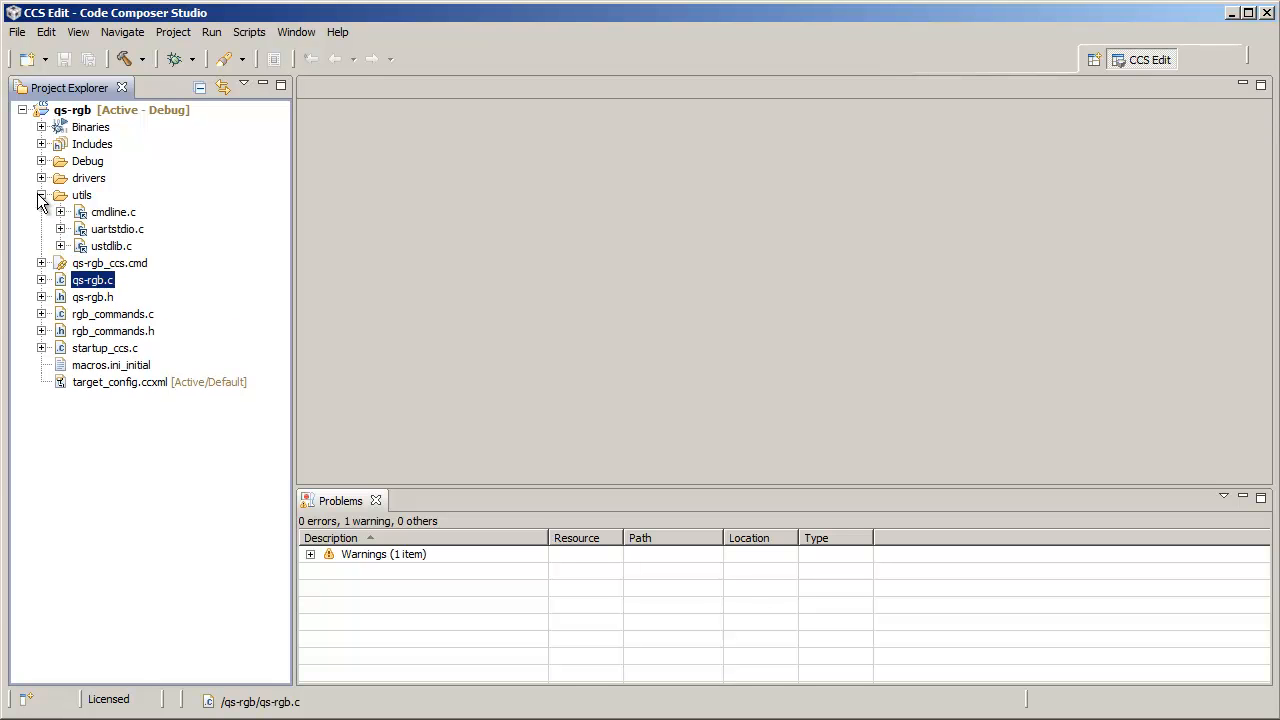
{"action": "mouse_move", "coordinate": [168, 264]}
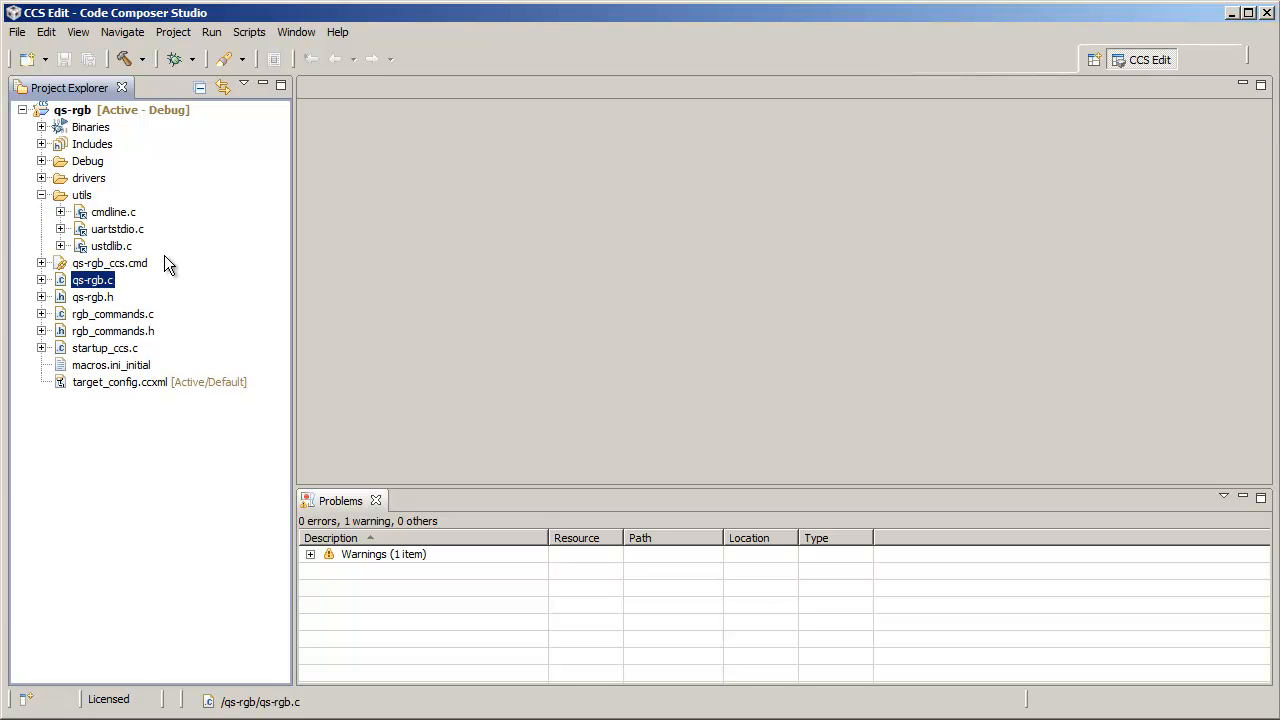
{"action": "mouse_move", "coordinate": [120, 198]}
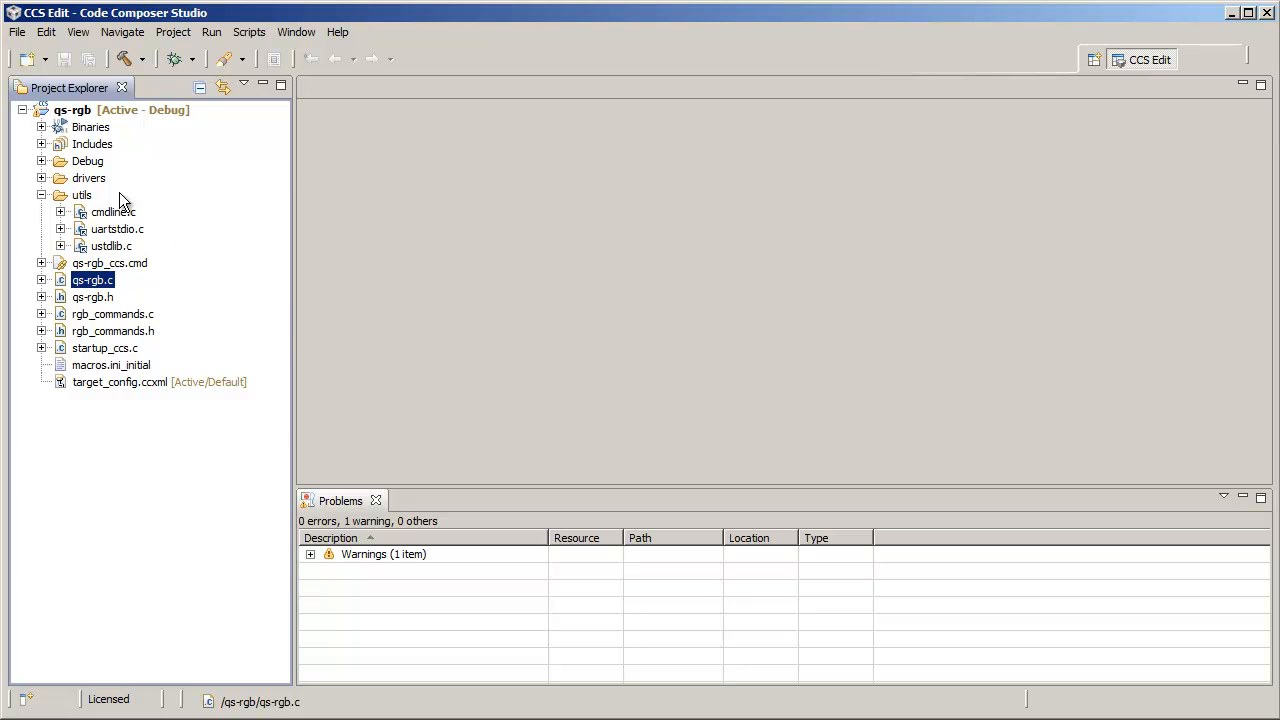
{"action": "right_click", "coordinate": [82, 196]}
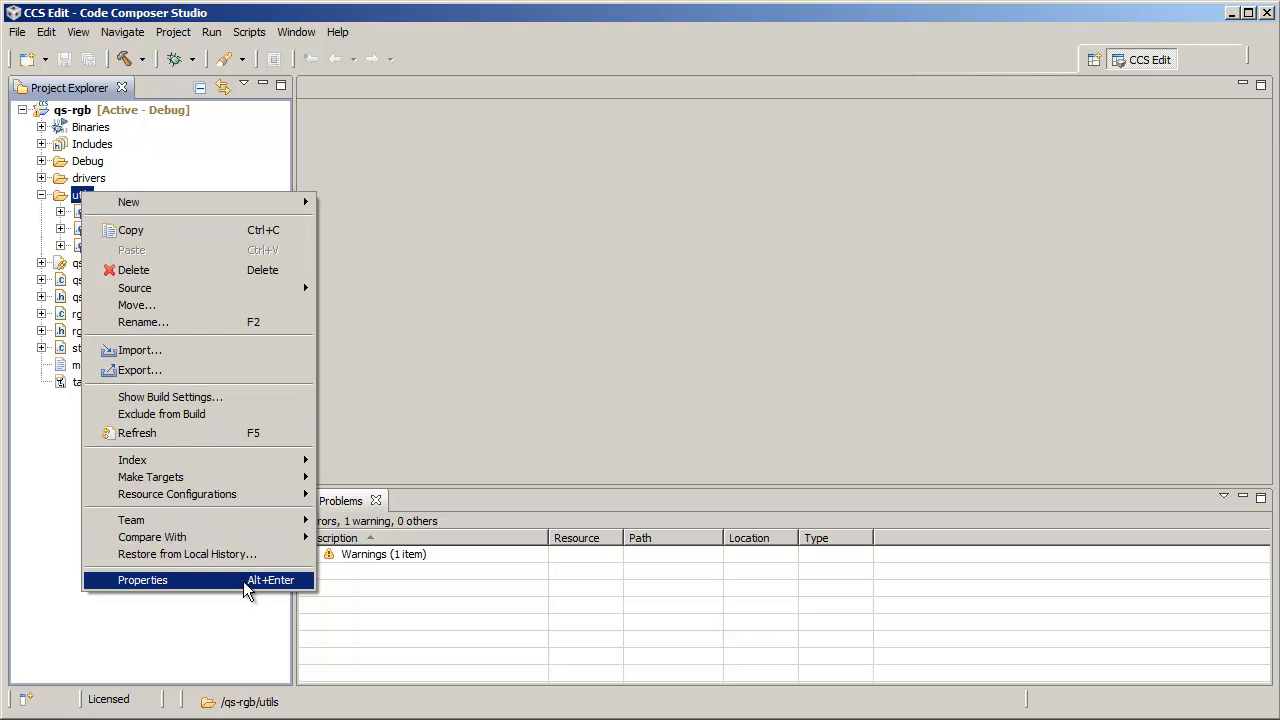
{"action": "left_click", "coordinate": [142, 580]}
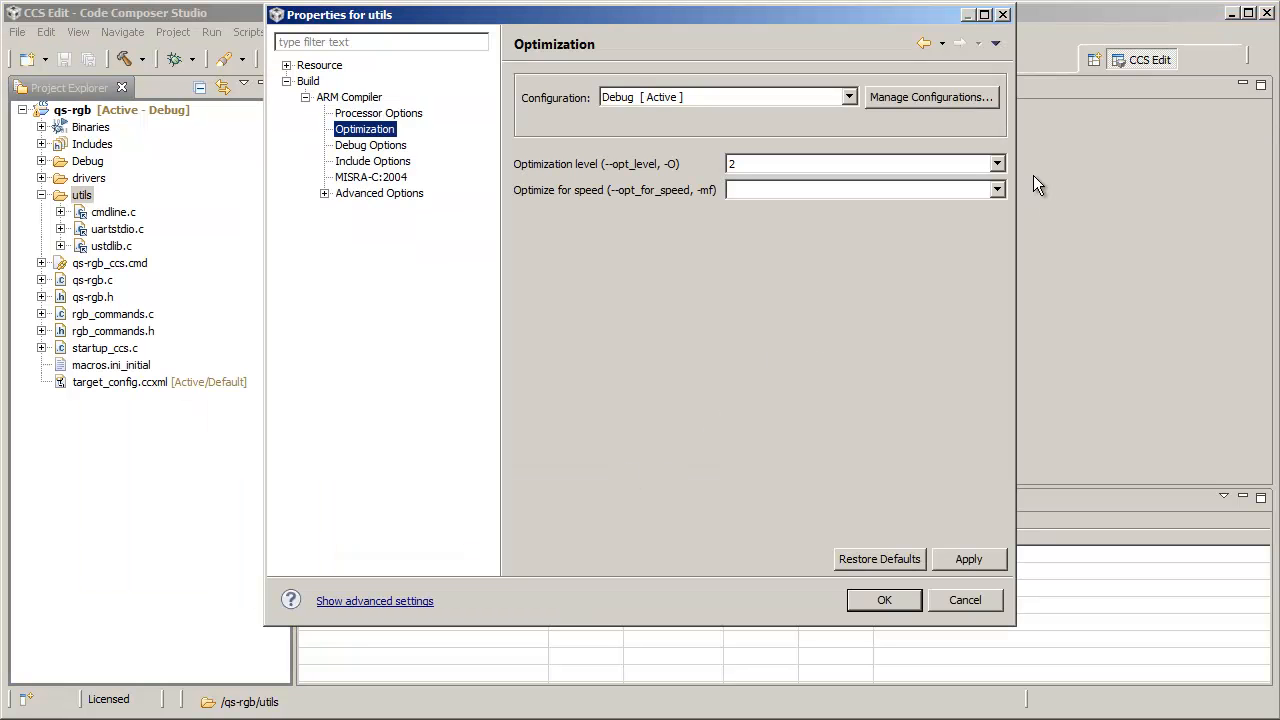
{"action": "left_click", "coordinate": [996, 190]}
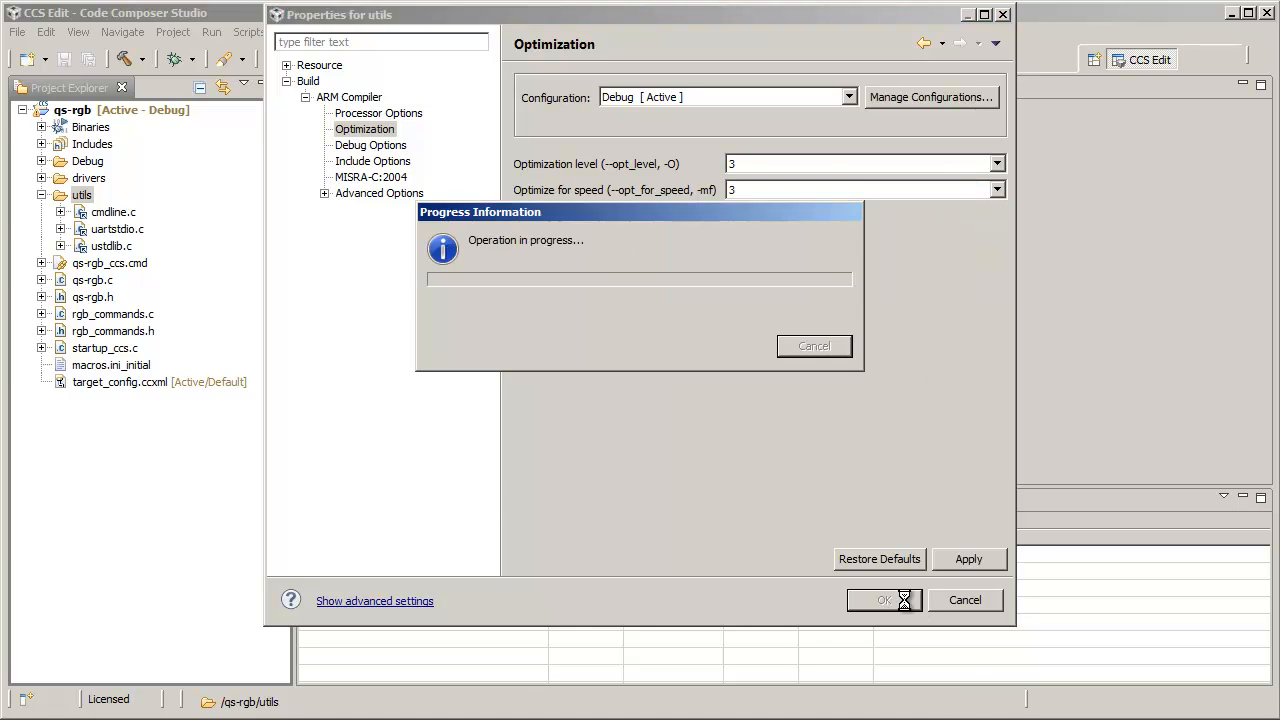
{"action": "left_click", "coordinate": [882, 600]}
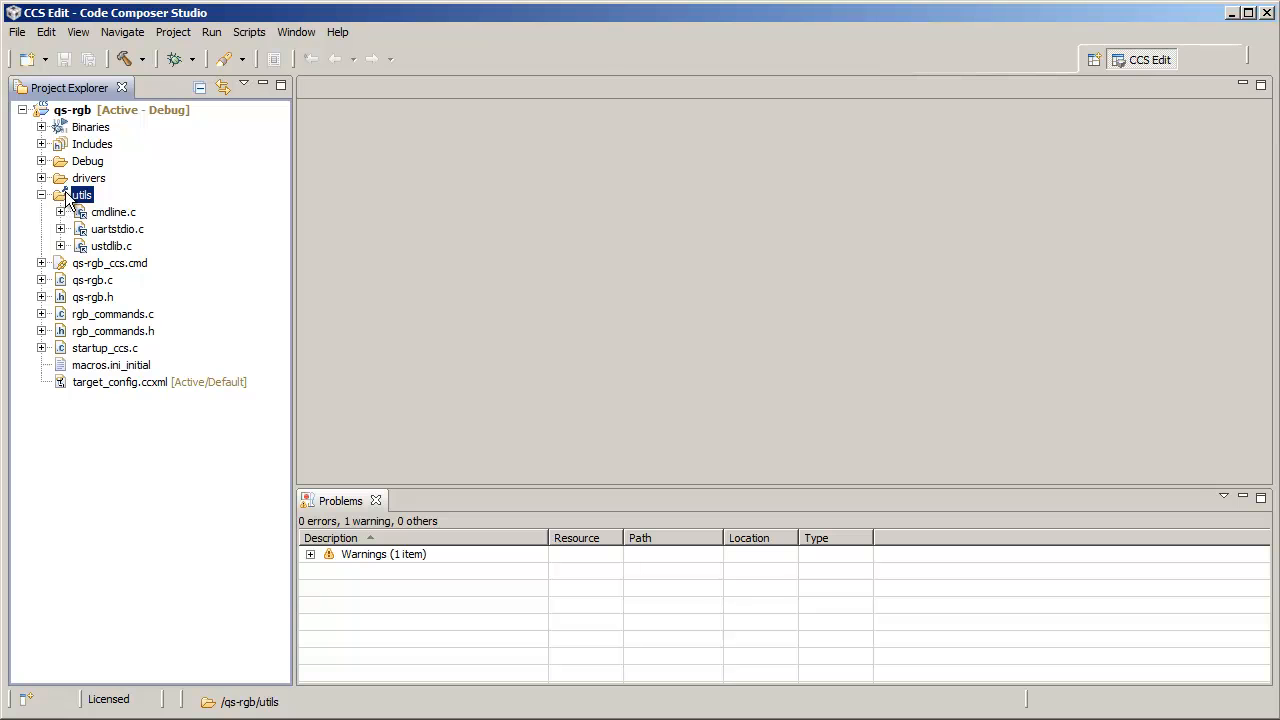
{"action": "right_click", "coordinate": [112, 212]}
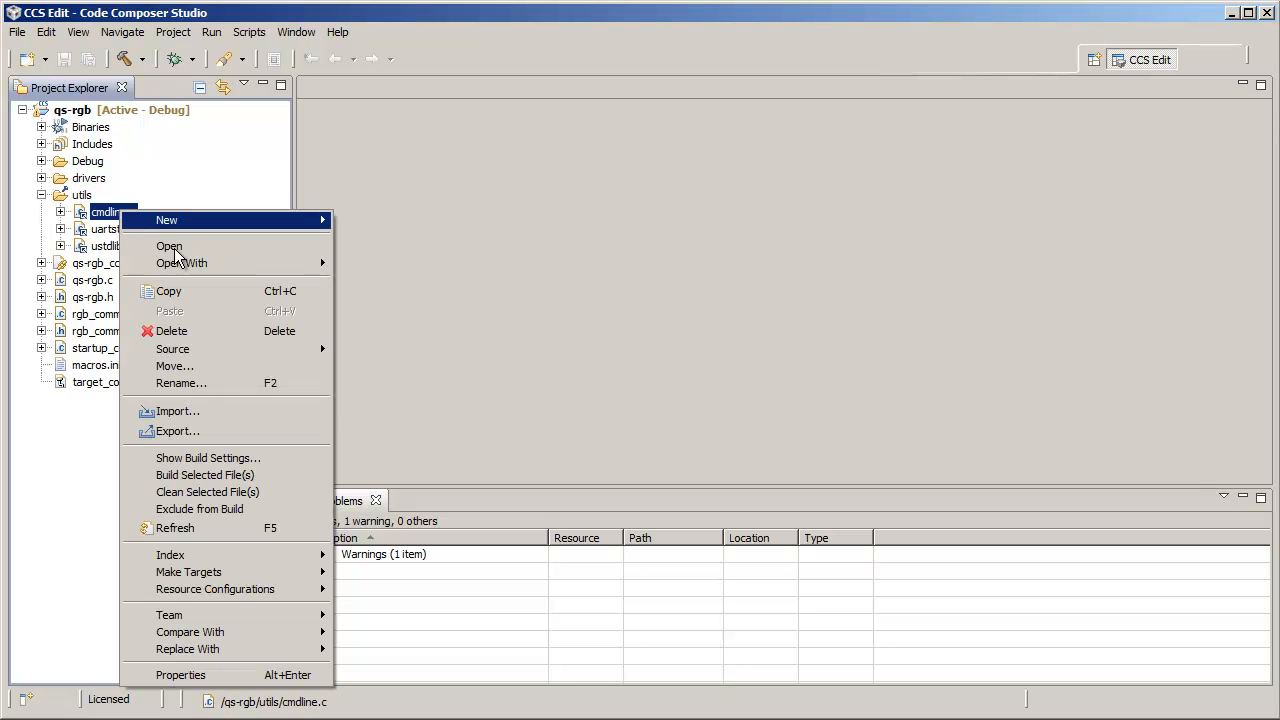
{"action": "left_click", "coordinate": [180, 674]}
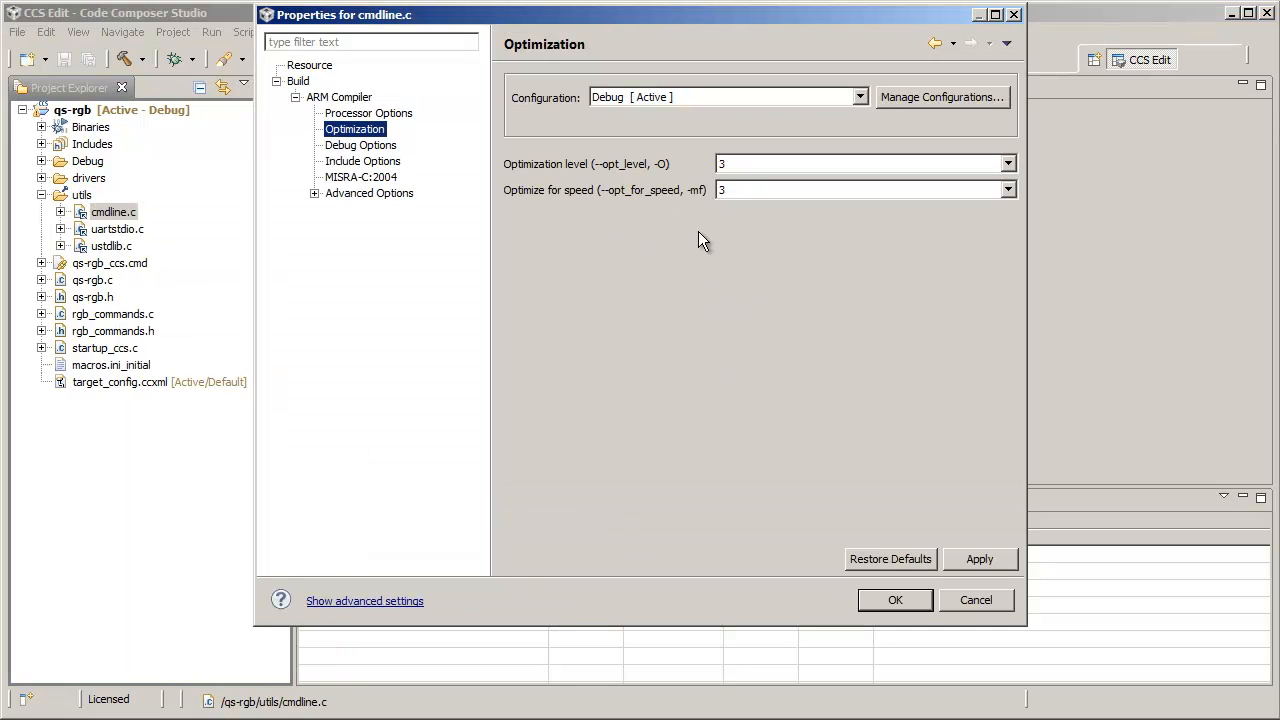
{"action": "mouse_move", "coordinate": [850, 432]}
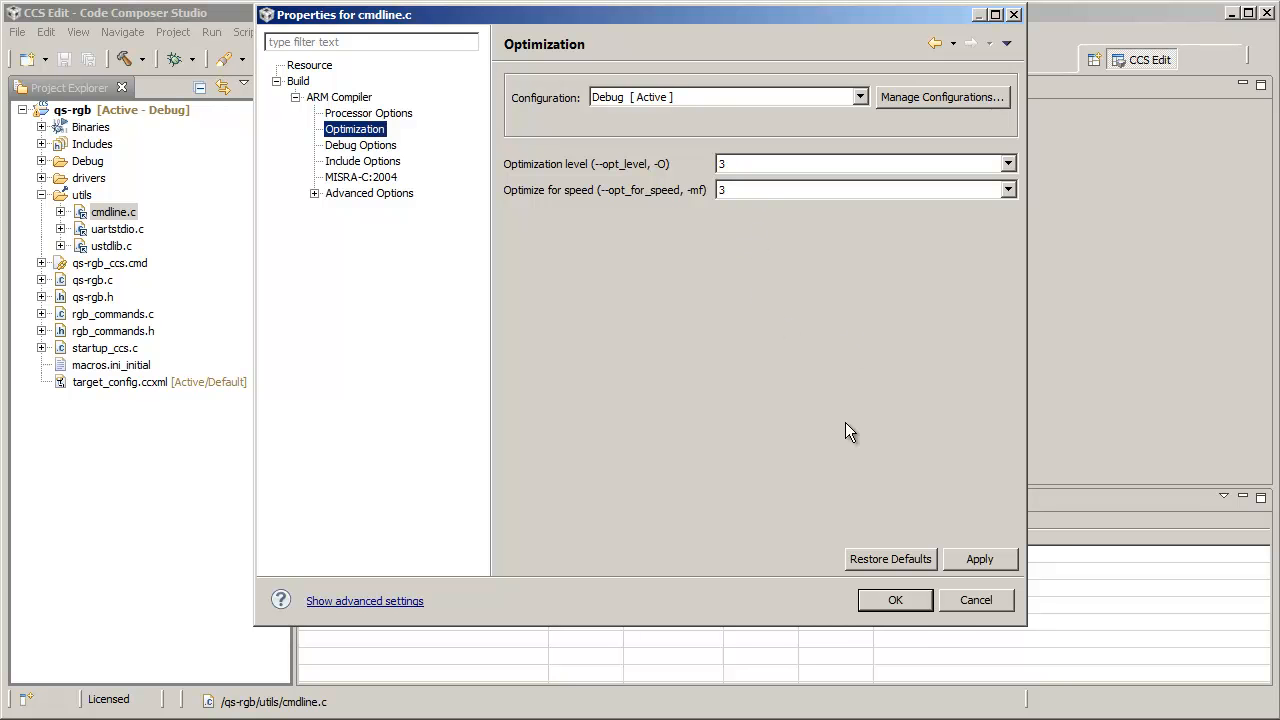
{"action": "right_click", "coordinate": [112, 228]}
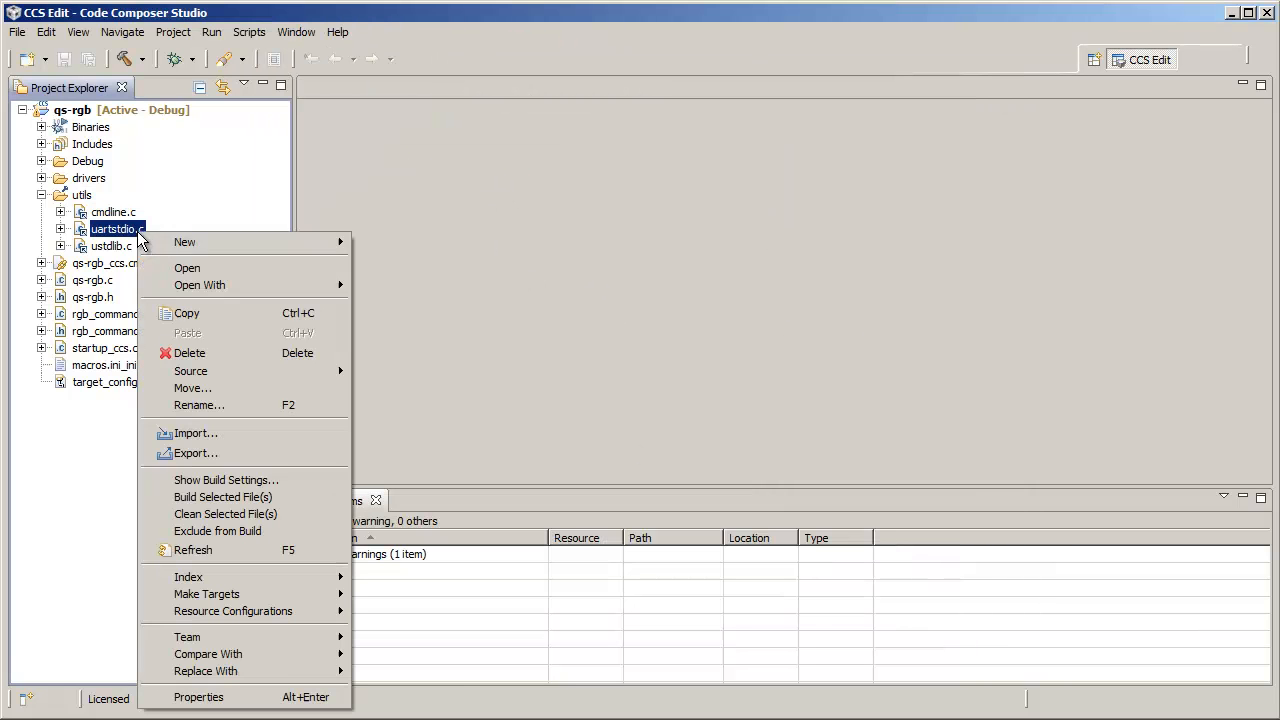
{"action": "left_click", "coordinate": [204, 696]}
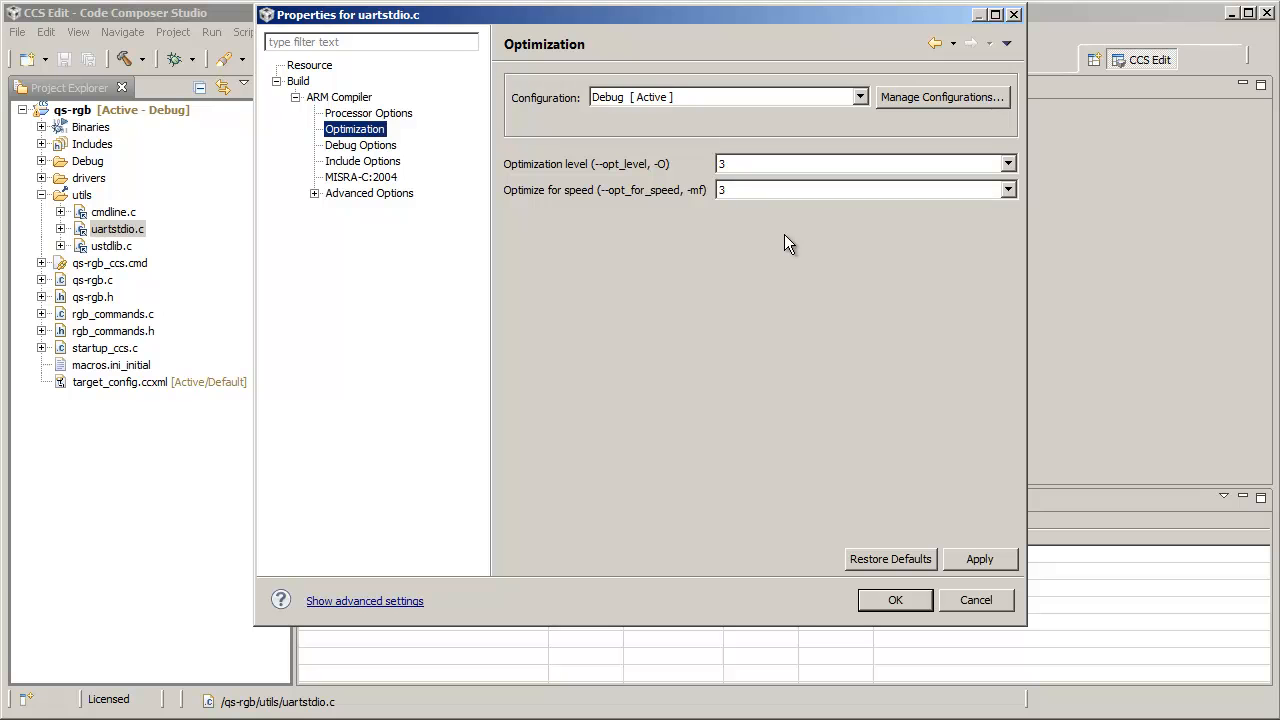
{"action": "left_click", "coordinate": [976, 600]}
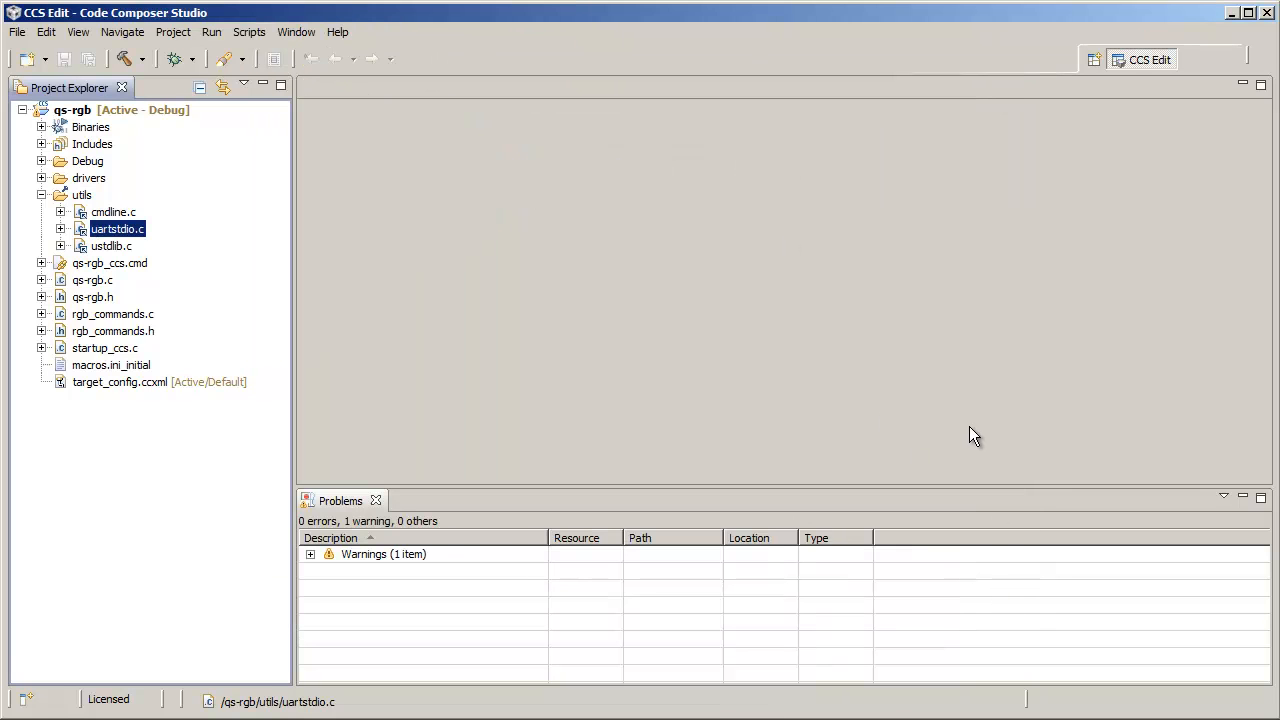